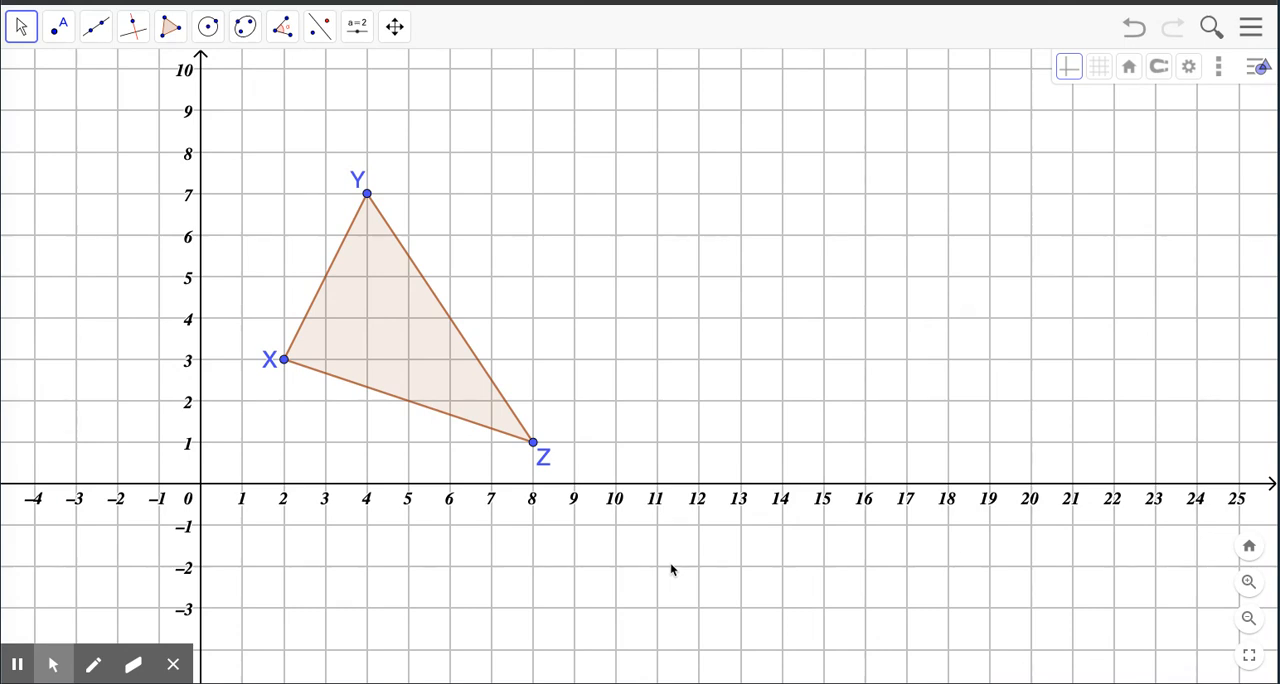
pyautogui.moveTo(612, 378)
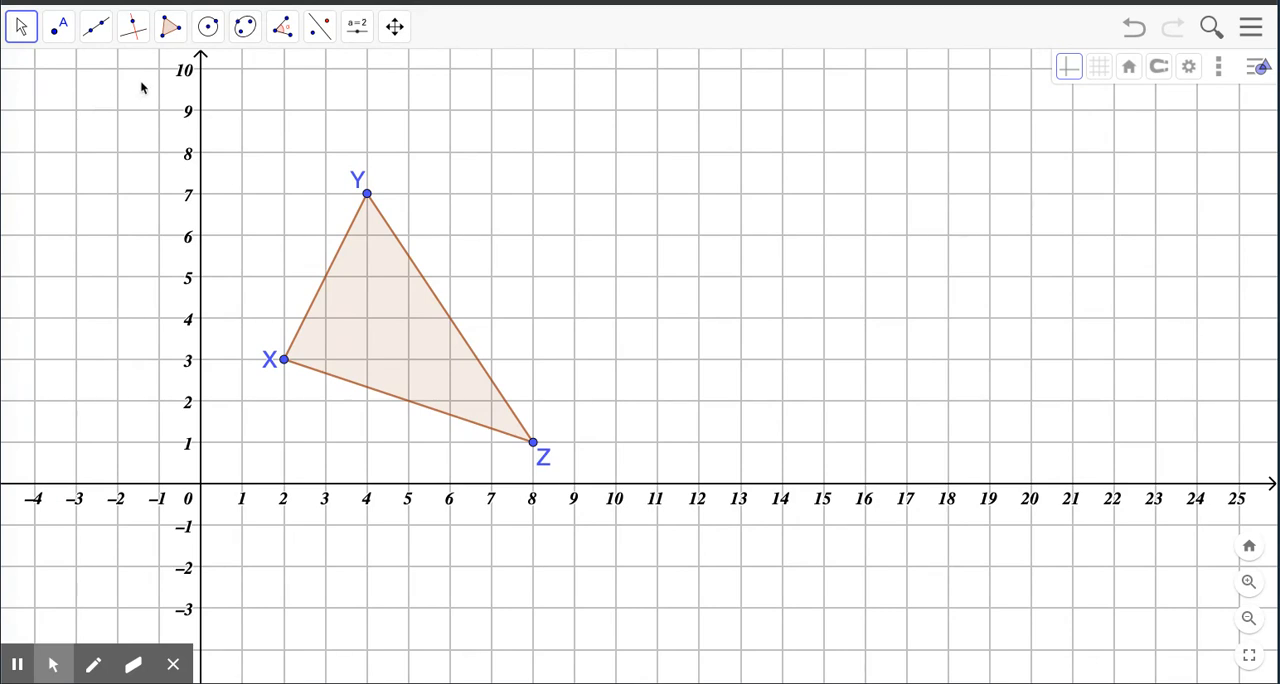
pyautogui.moveTo(170, 182)
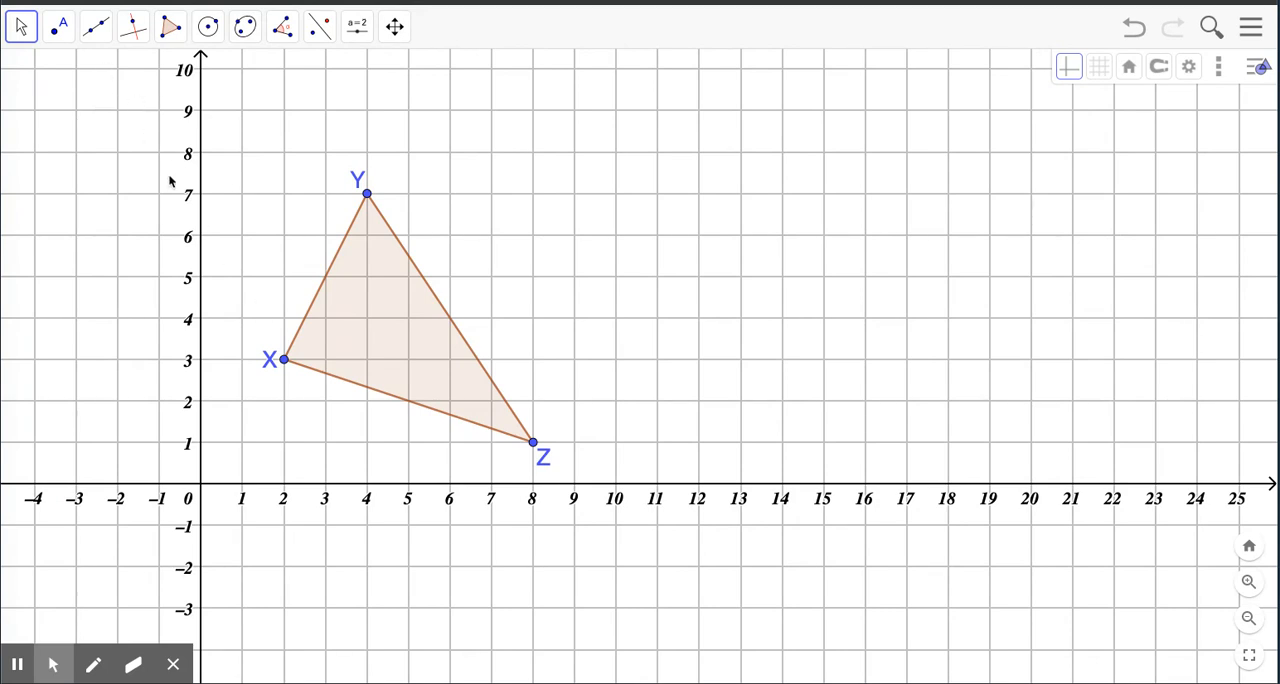
# Draw two circles centred at X and Y, each passing through the other point
pyautogui.click(208, 24)
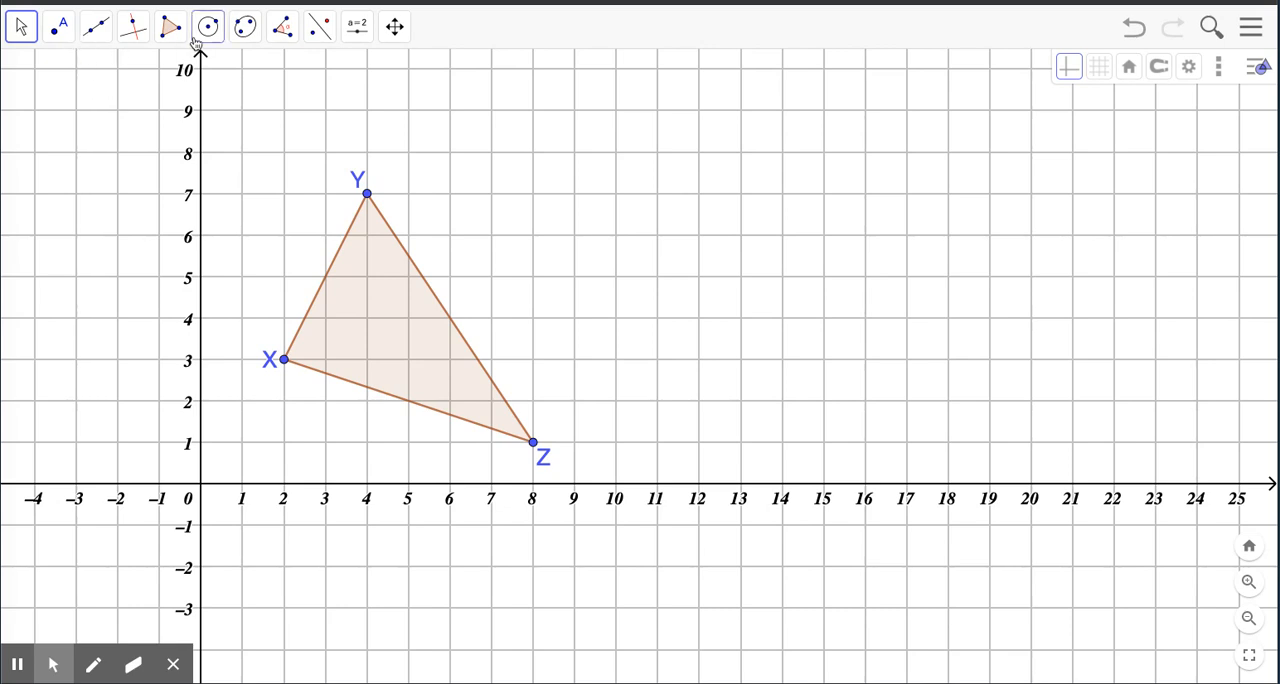
pyautogui.click(208, 24)
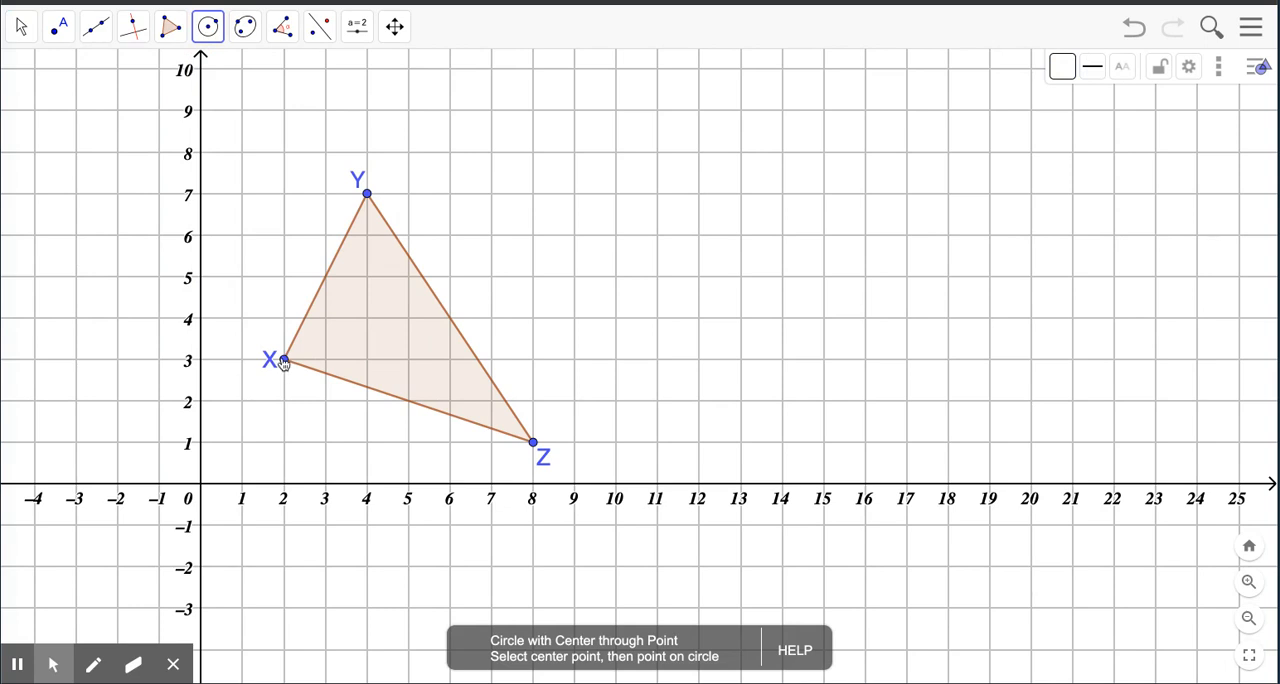
pyautogui.click(366, 194)
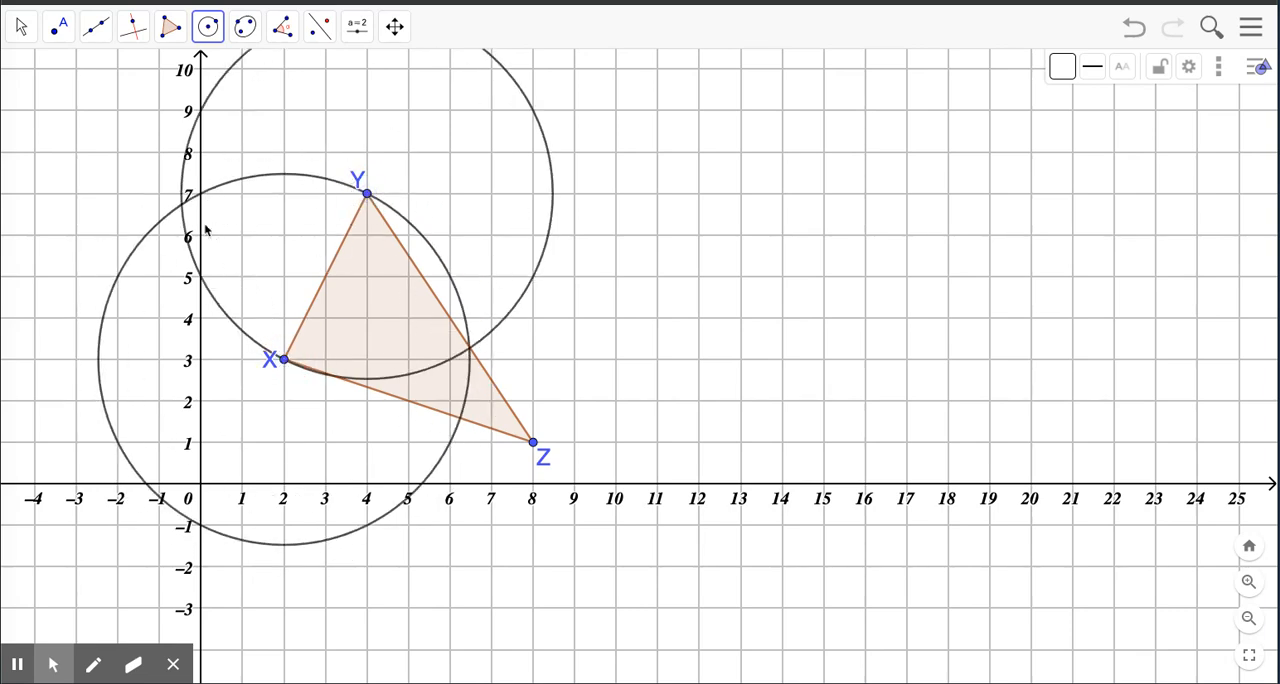
# Mark the circles' intersections as A and B and join them with line AB
pyautogui.click(58, 24)
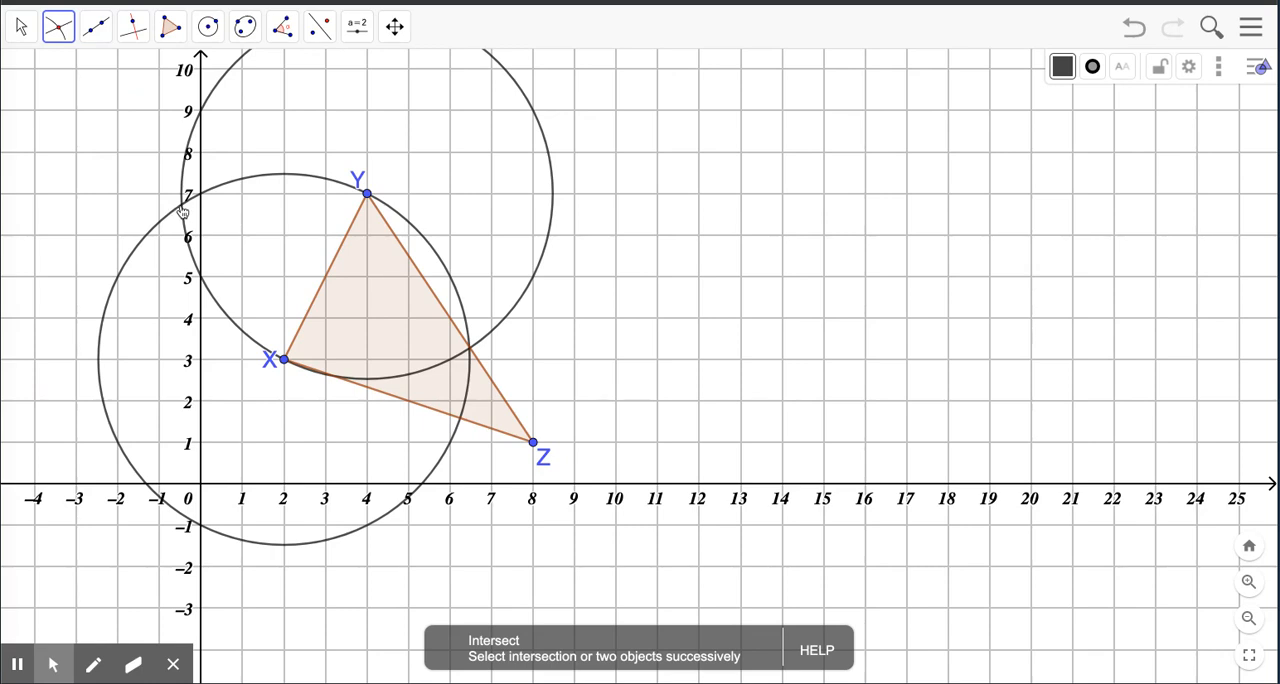
pyautogui.click(470, 350)
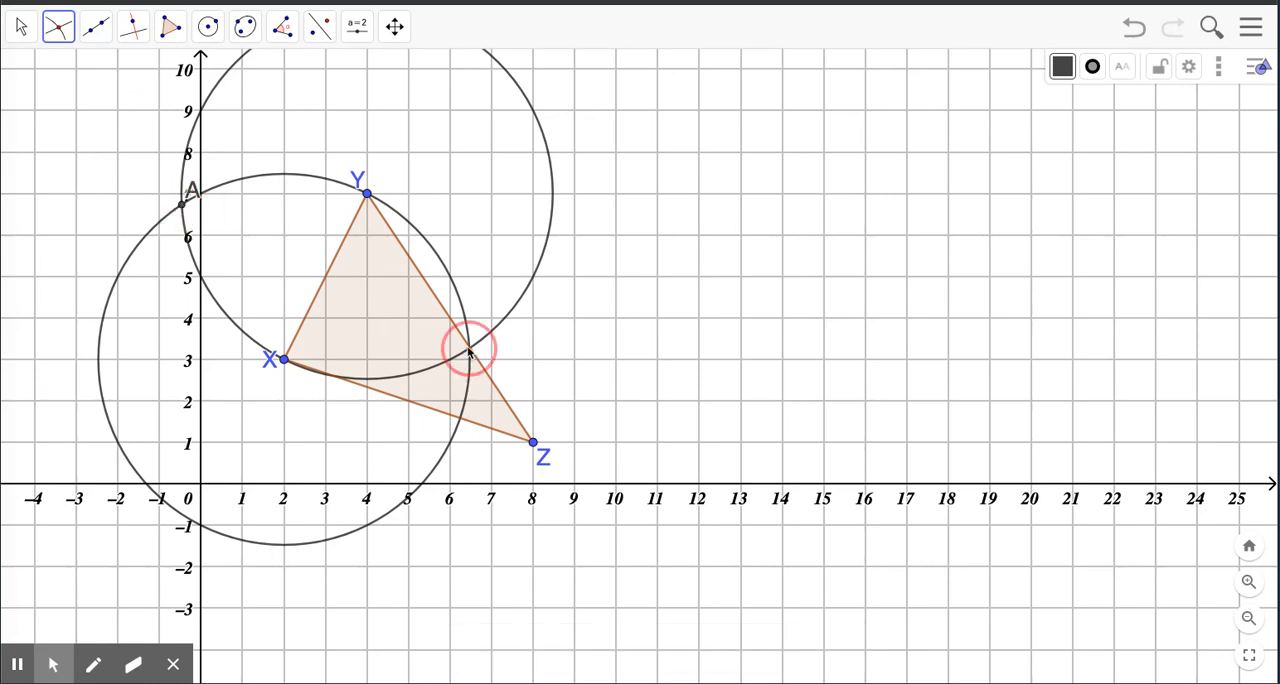
pyautogui.click(96, 26)
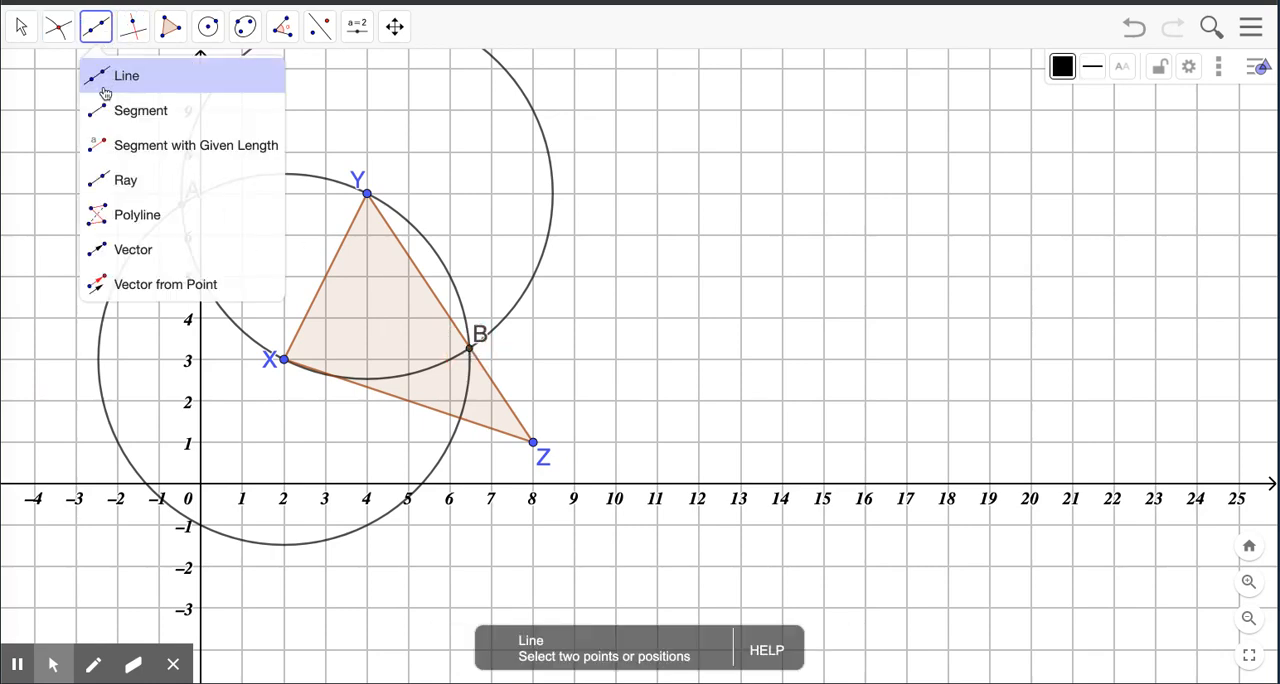
pyautogui.click(128, 76)
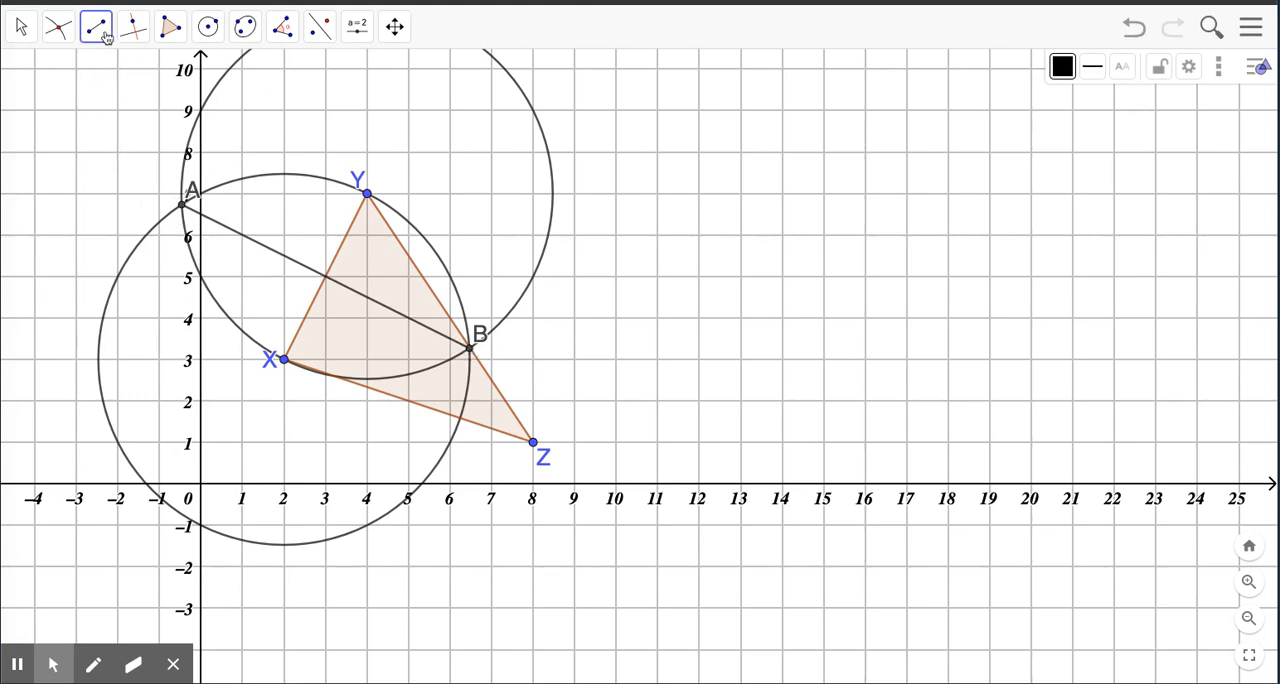
pyautogui.click(56, 26)
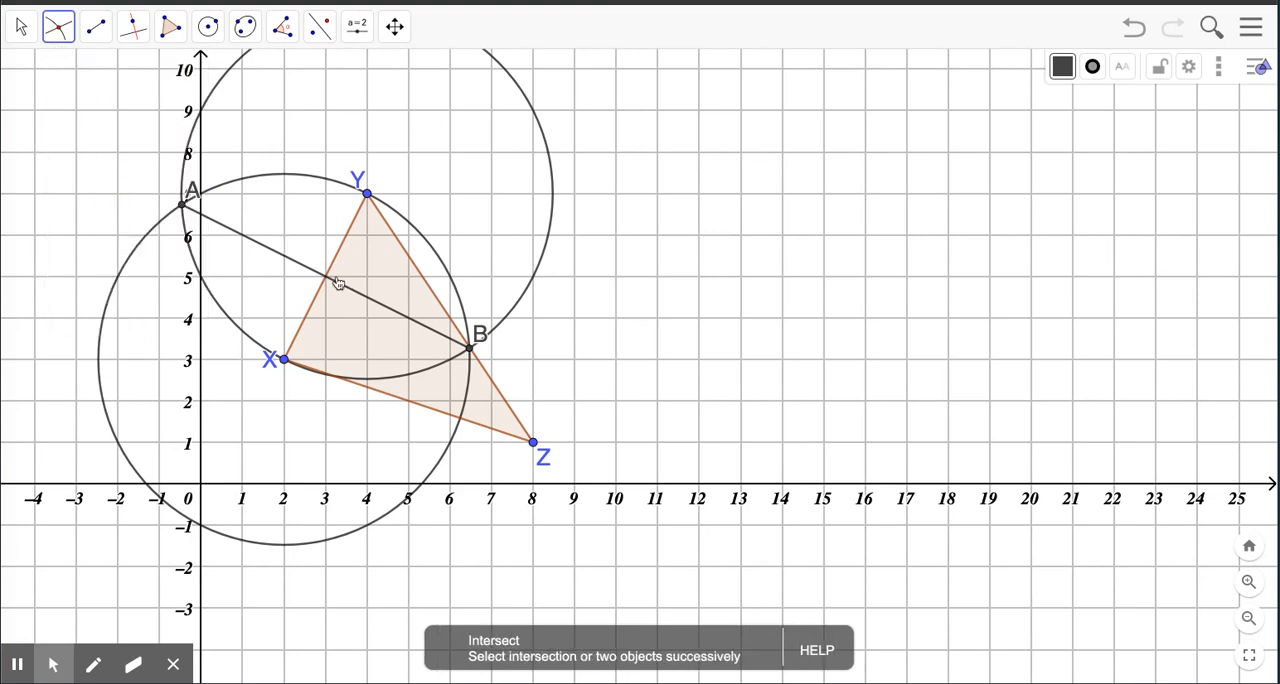
# Mark point C where line AB crosses side XY, the midpoint of XY
pyautogui.click(332, 280)
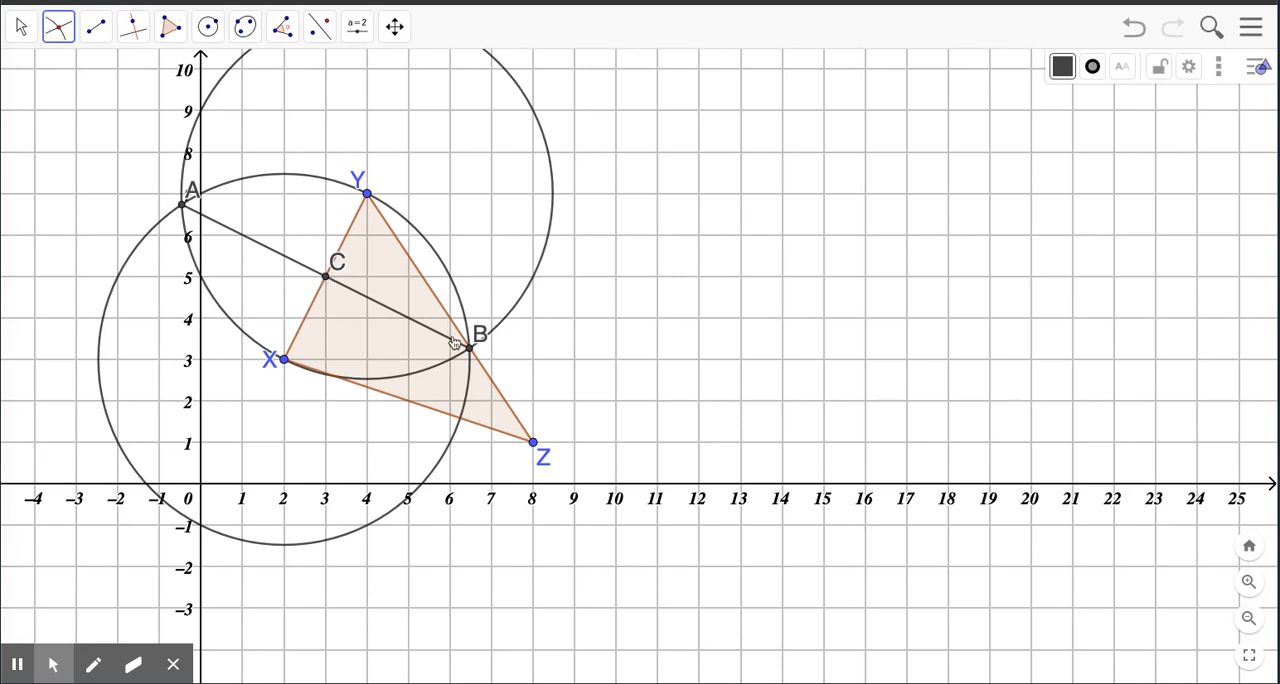
pyautogui.moveTo(340, 262)
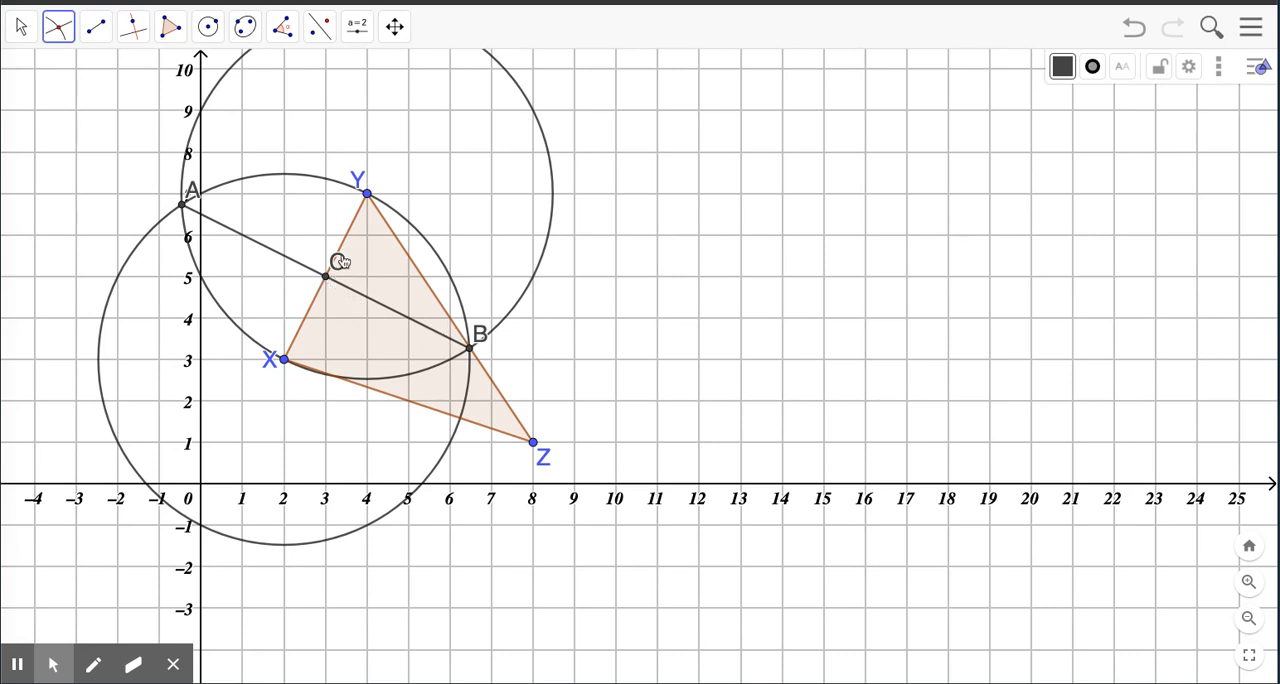
pyautogui.moveTo(584, 328)
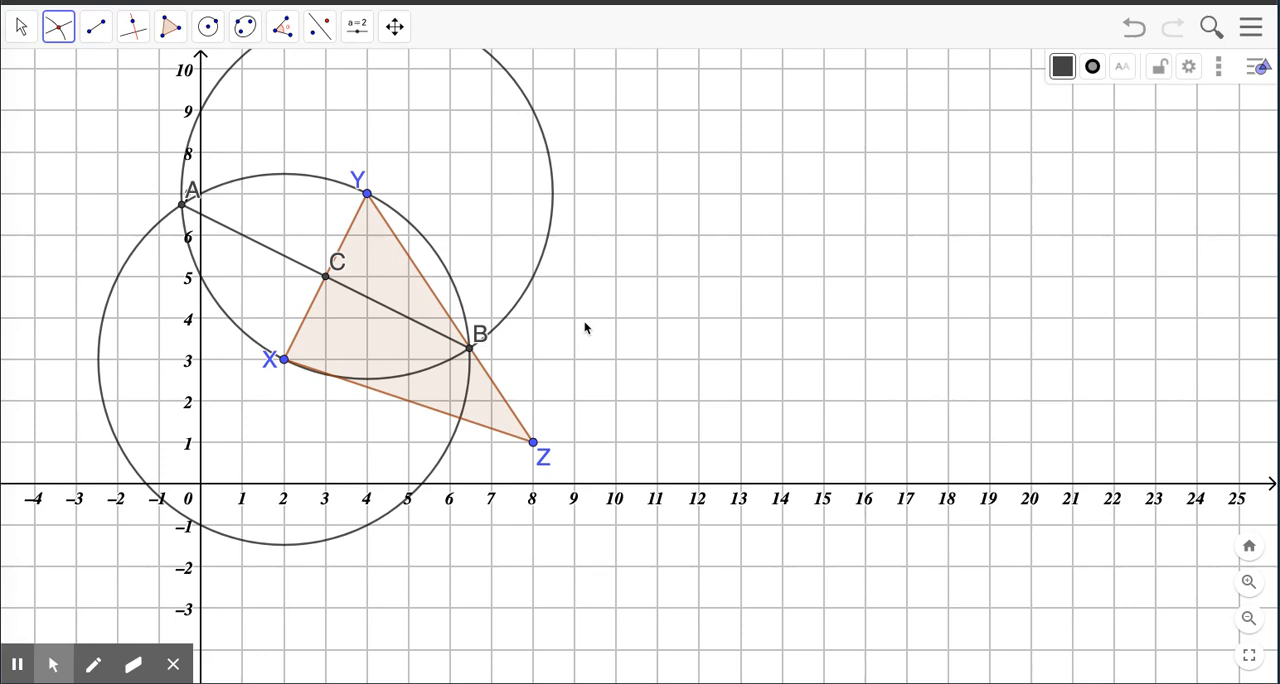
pyautogui.moveTo(816, 208)
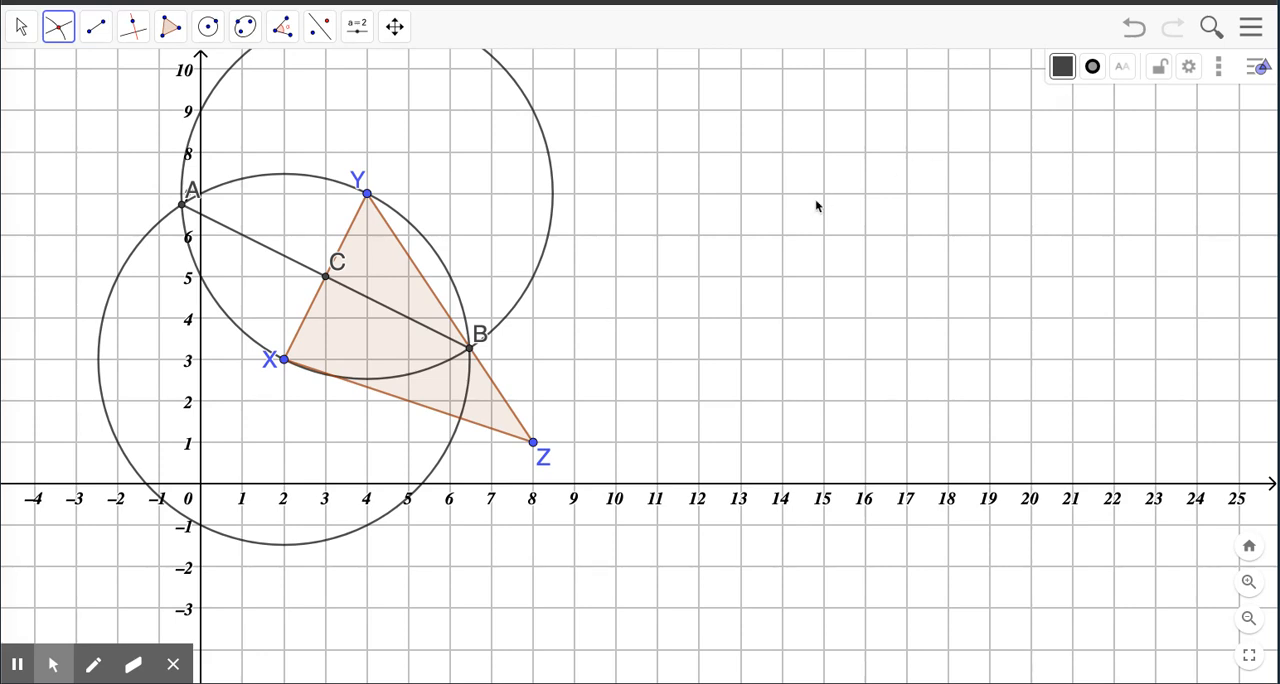
pyautogui.moveTo(358, 288)
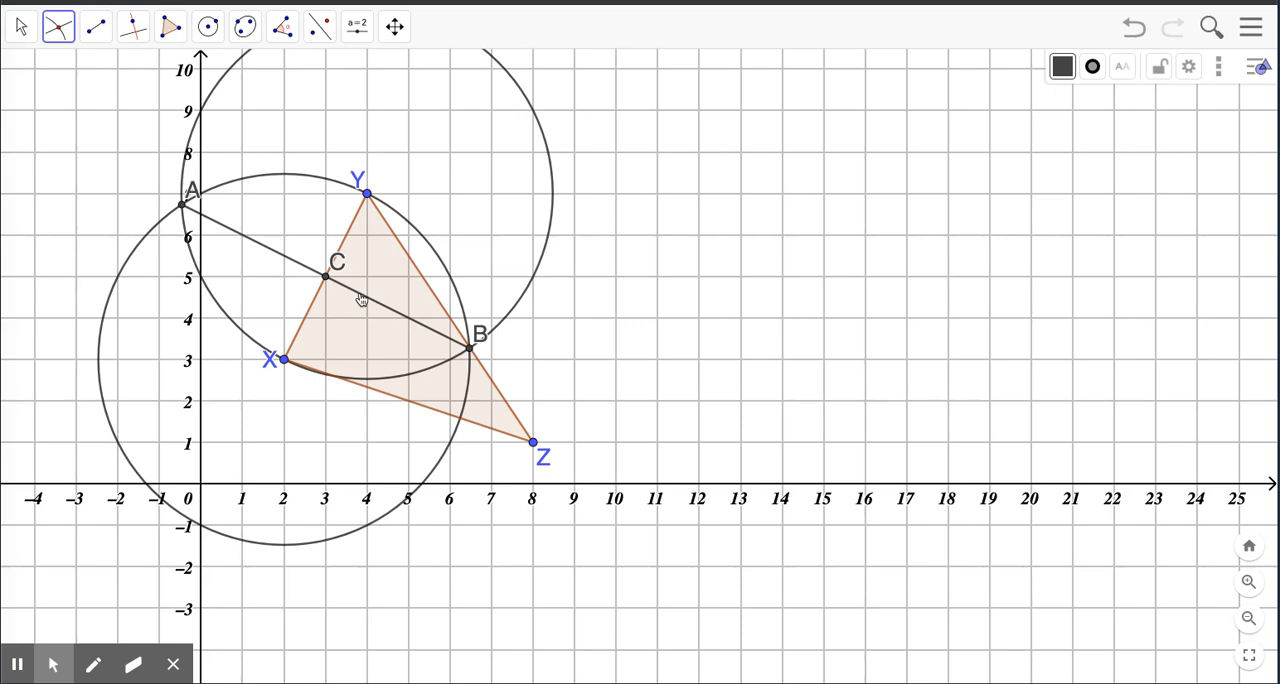
pyautogui.moveTo(764, 202)
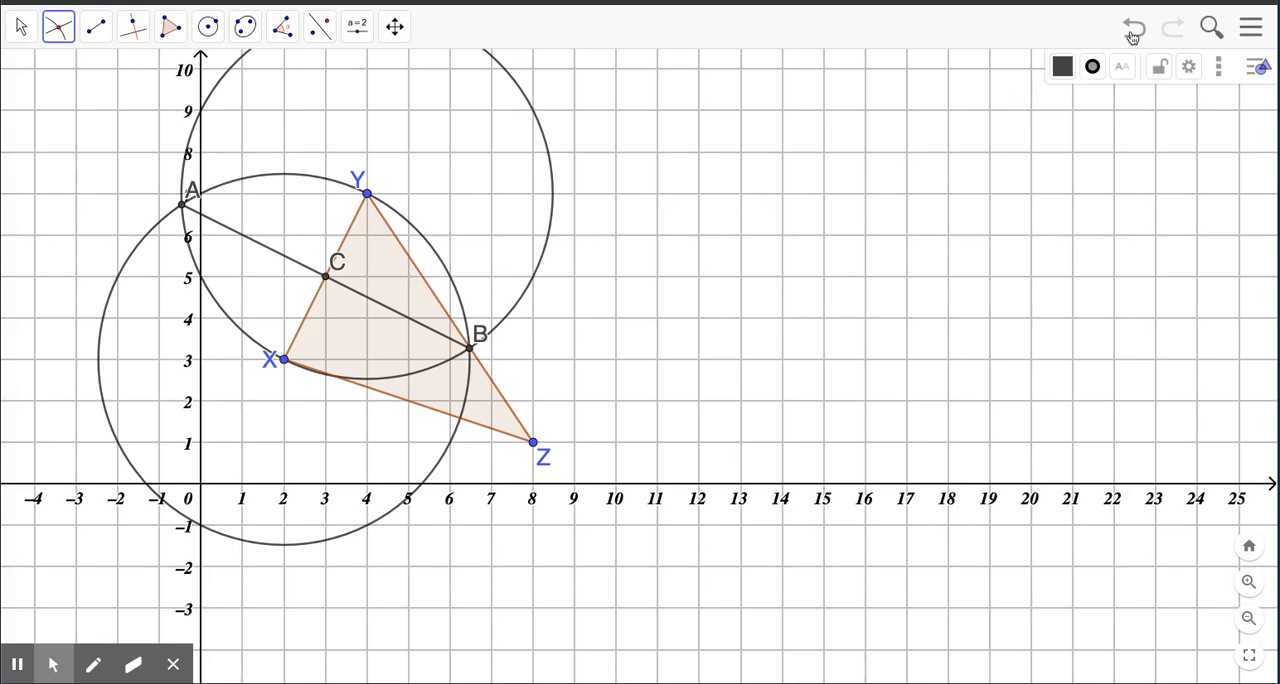
# Undo the circles, points A, B, C and line AB, leaving only triangle XYZ
pyautogui.click(1132, 28)
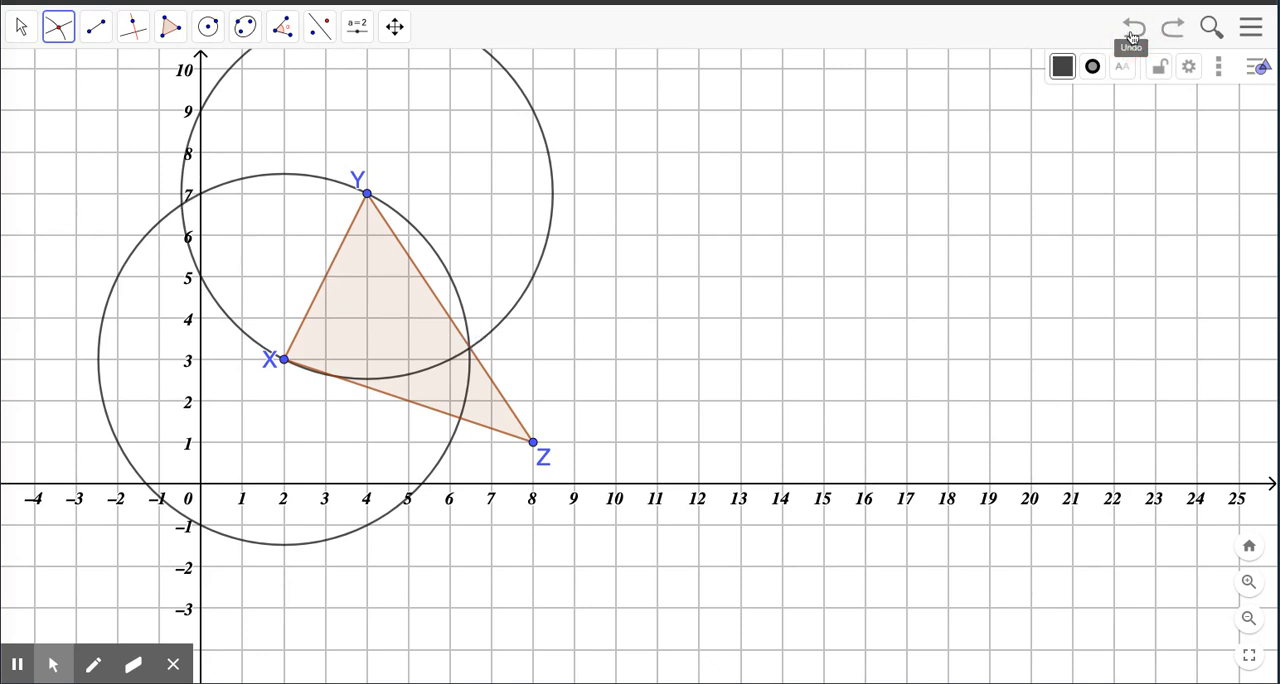
pyautogui.click(1132, 28)
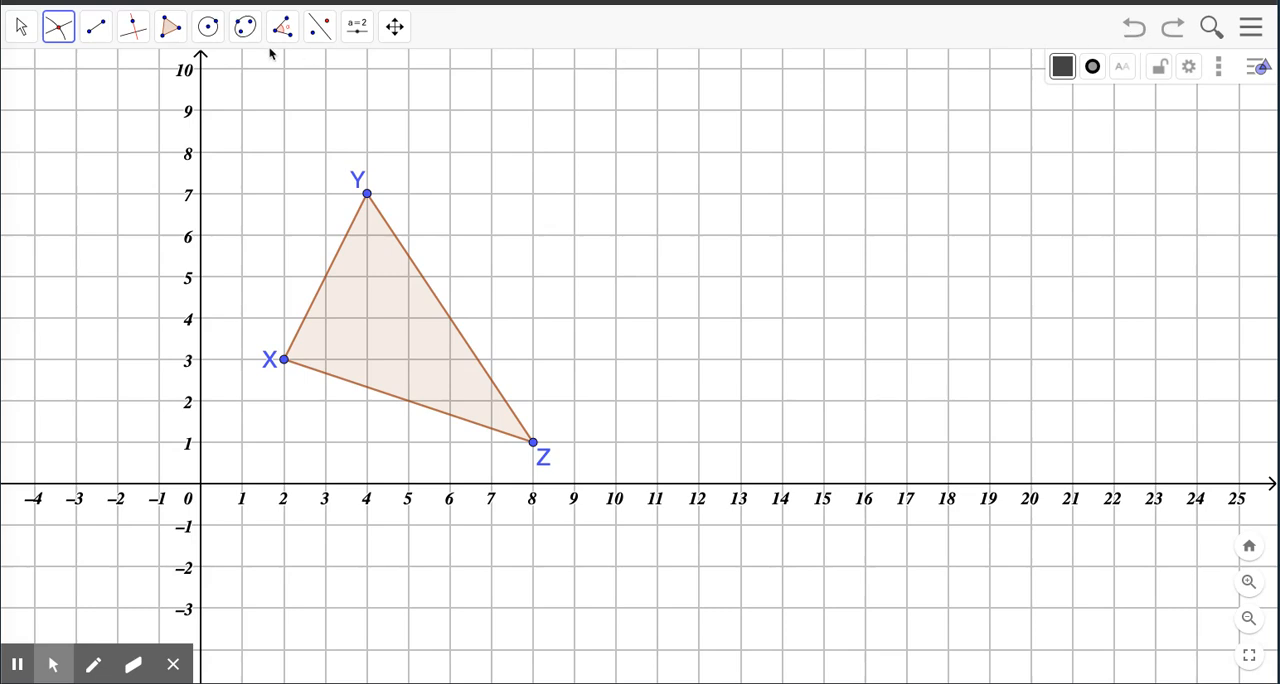
pyautogui.click(132, 24)
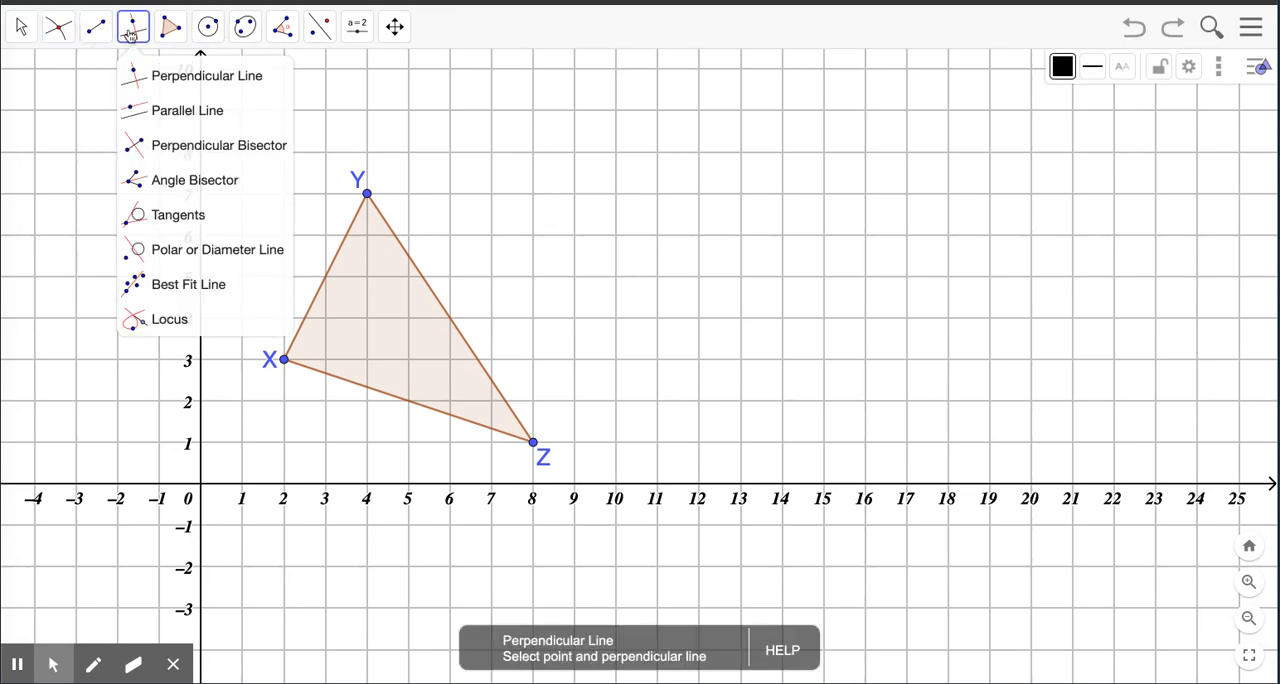
# Choose the Perpendicular Bisector construction for the sides of triangle XYZ
pyautogui.click(96, 26)
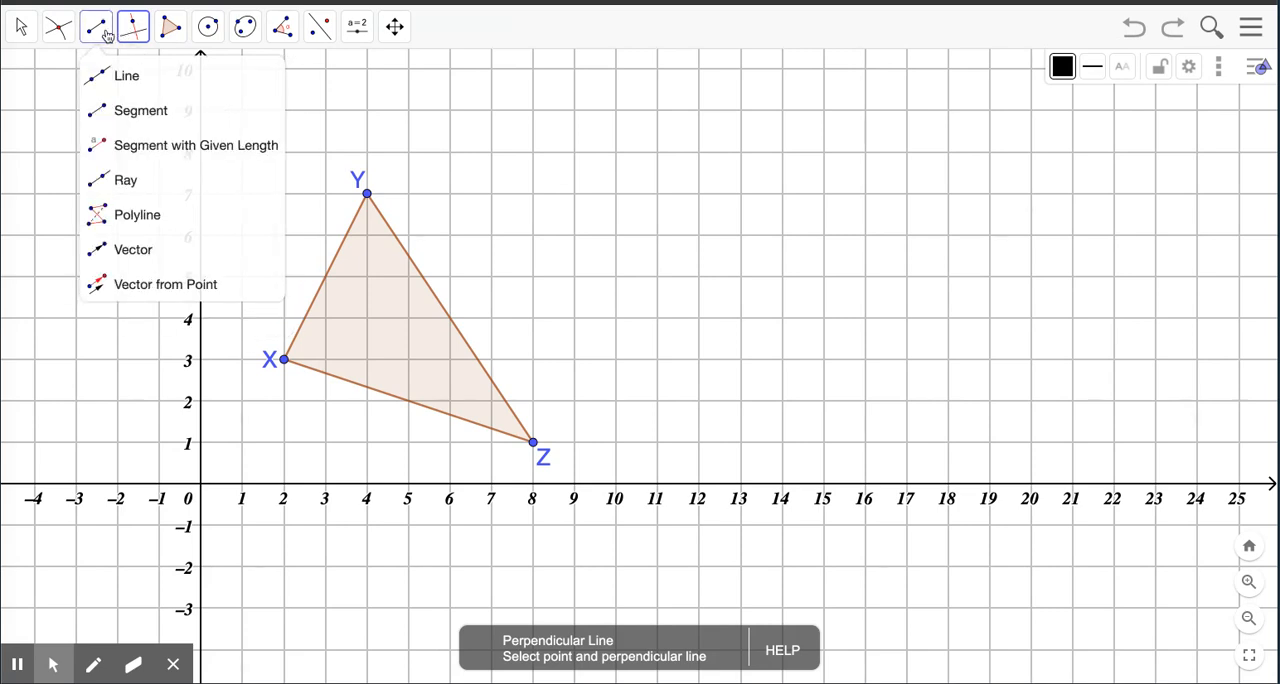
pyautogui.click(132, 26)
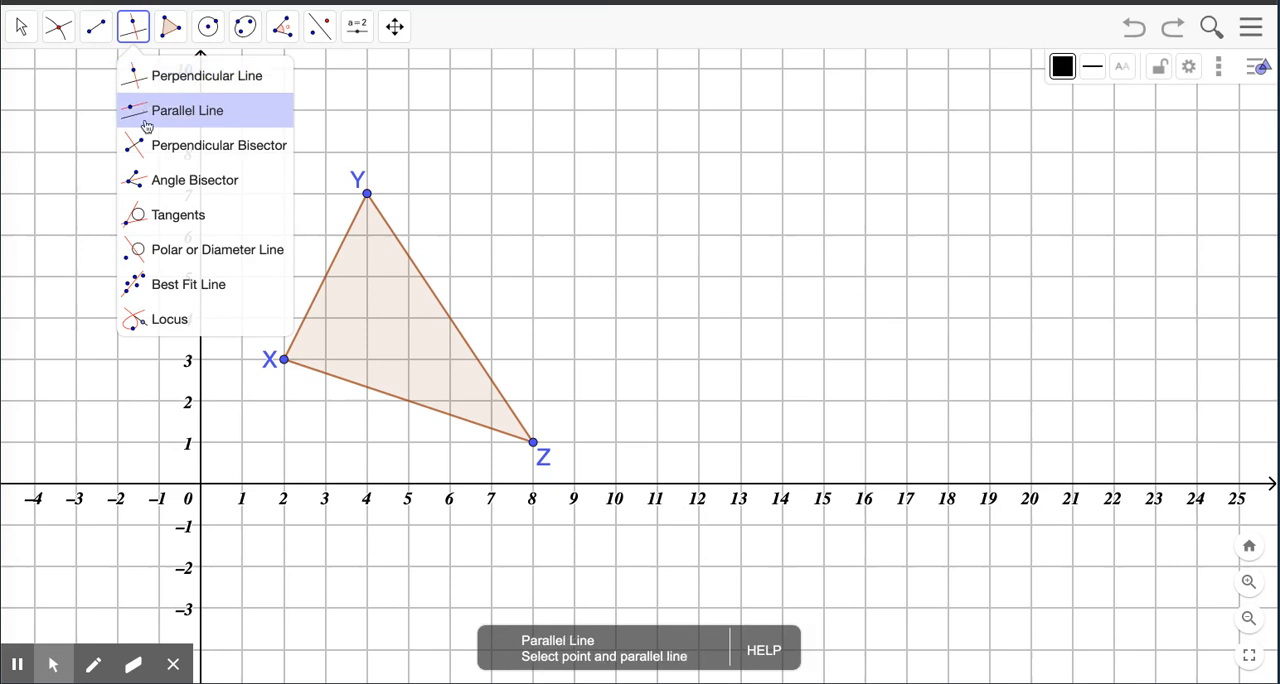
pyautogui.moveTo(210, 144)
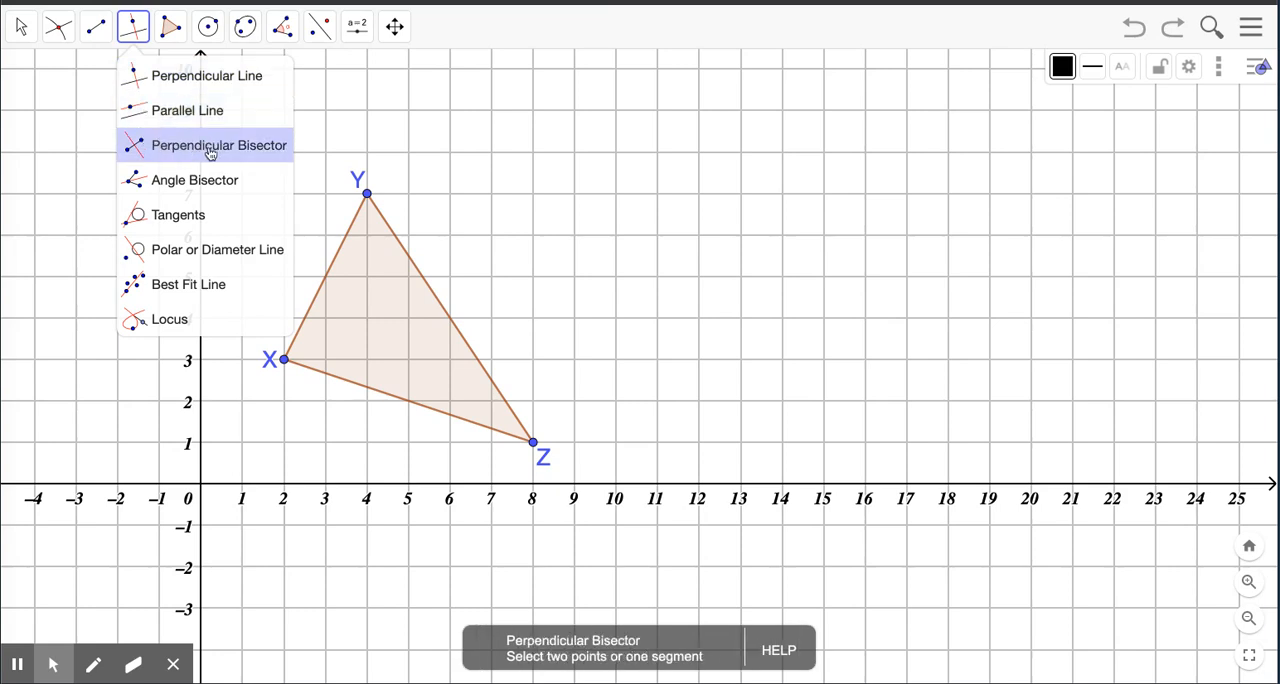
pyautogui.click(220, 144)
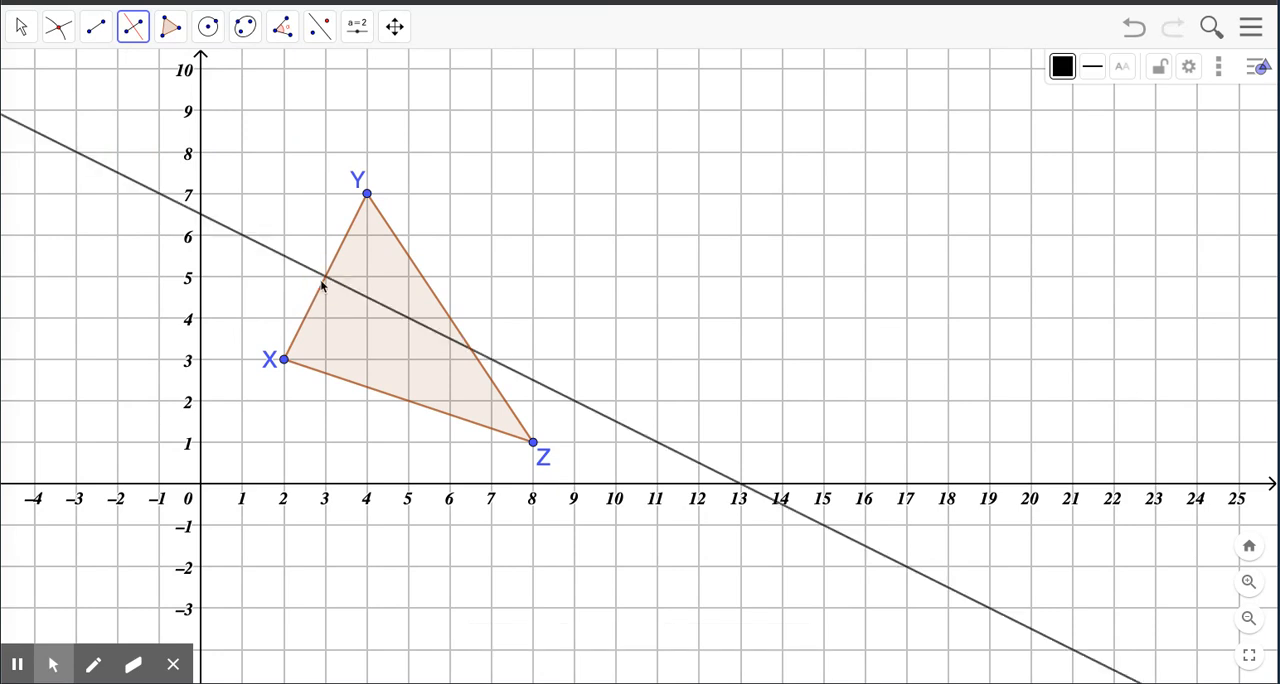
pyautogui.moveTo(436, 300)
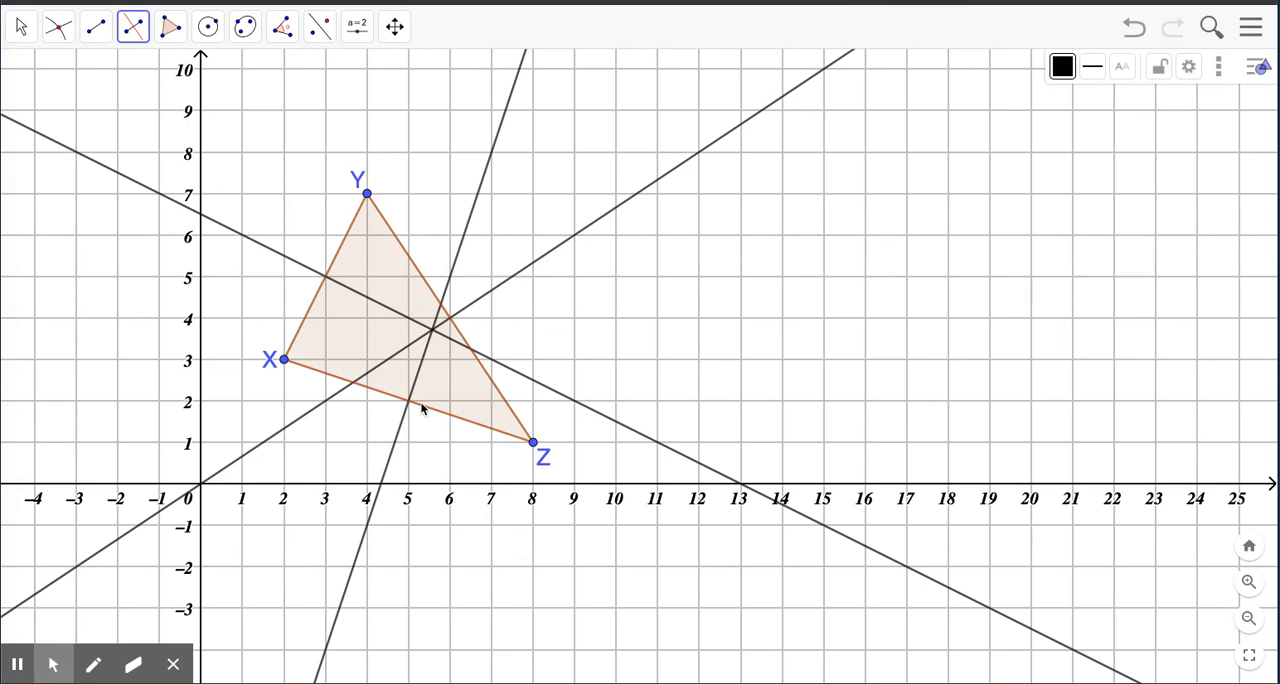
pyautogui.moveTo(298, 144)
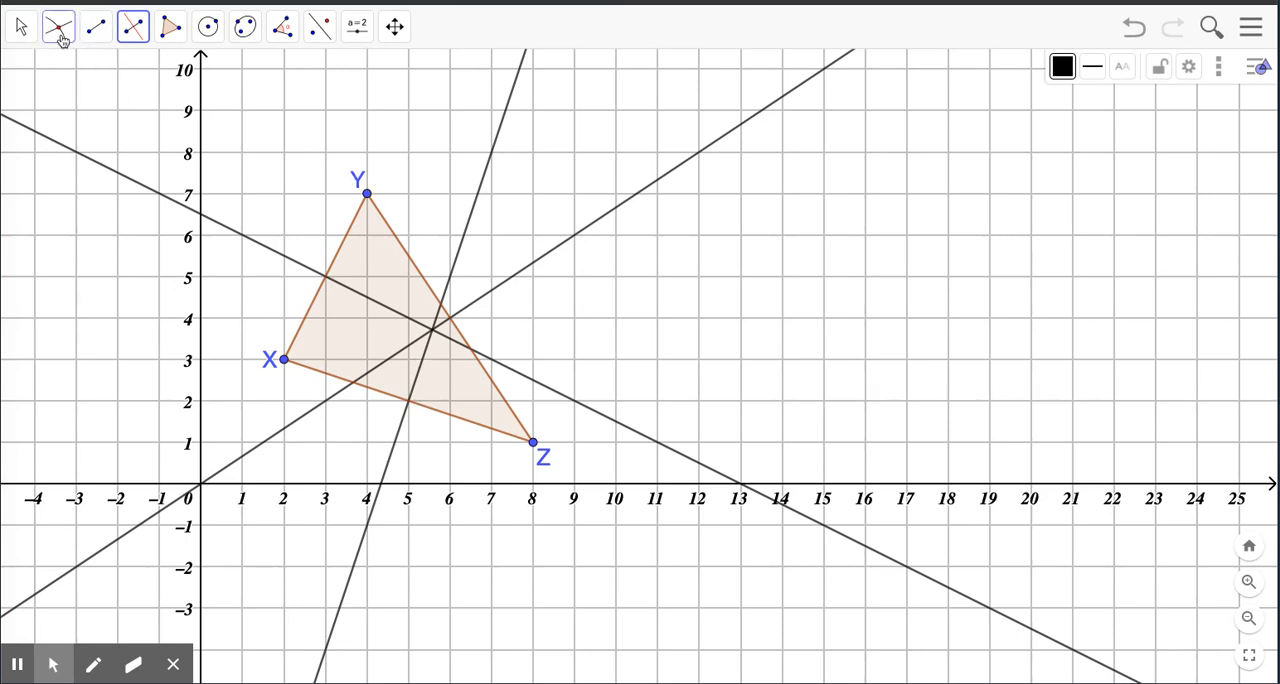
# Mark the bisectors' meeting point as A, the circumcentre, and briefly select it
pyautogui.click(58, 24)
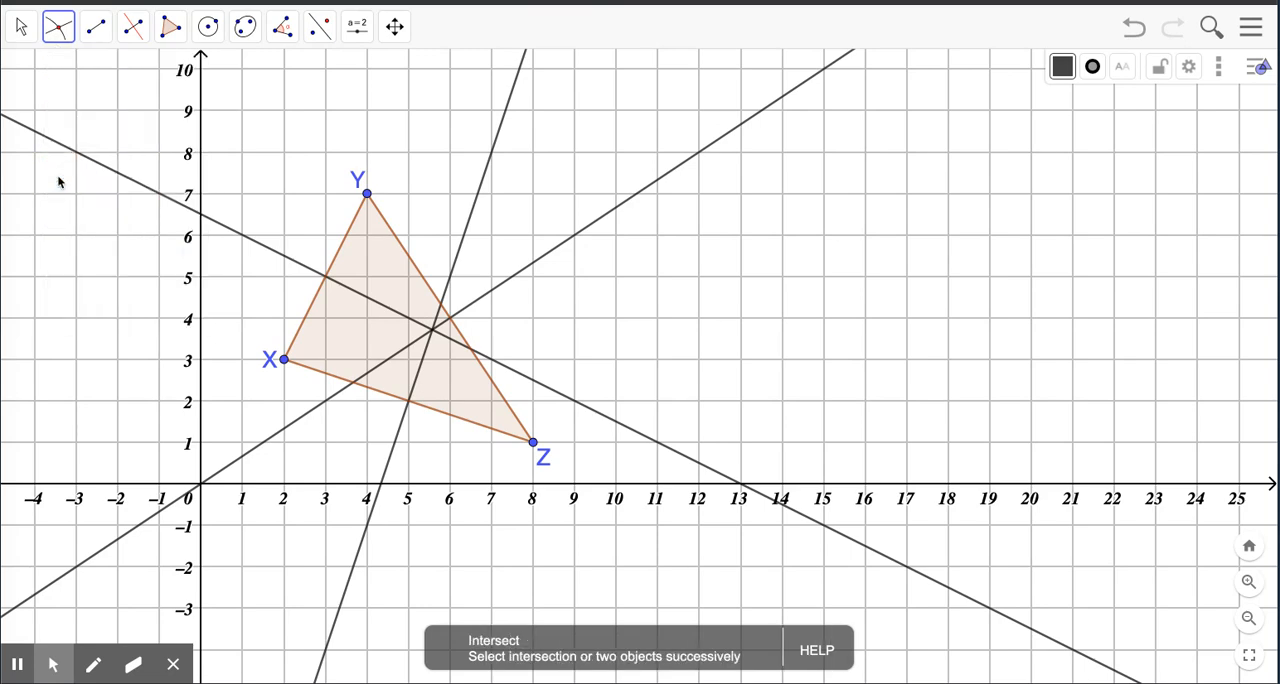
pyautogui.click(432, 330)
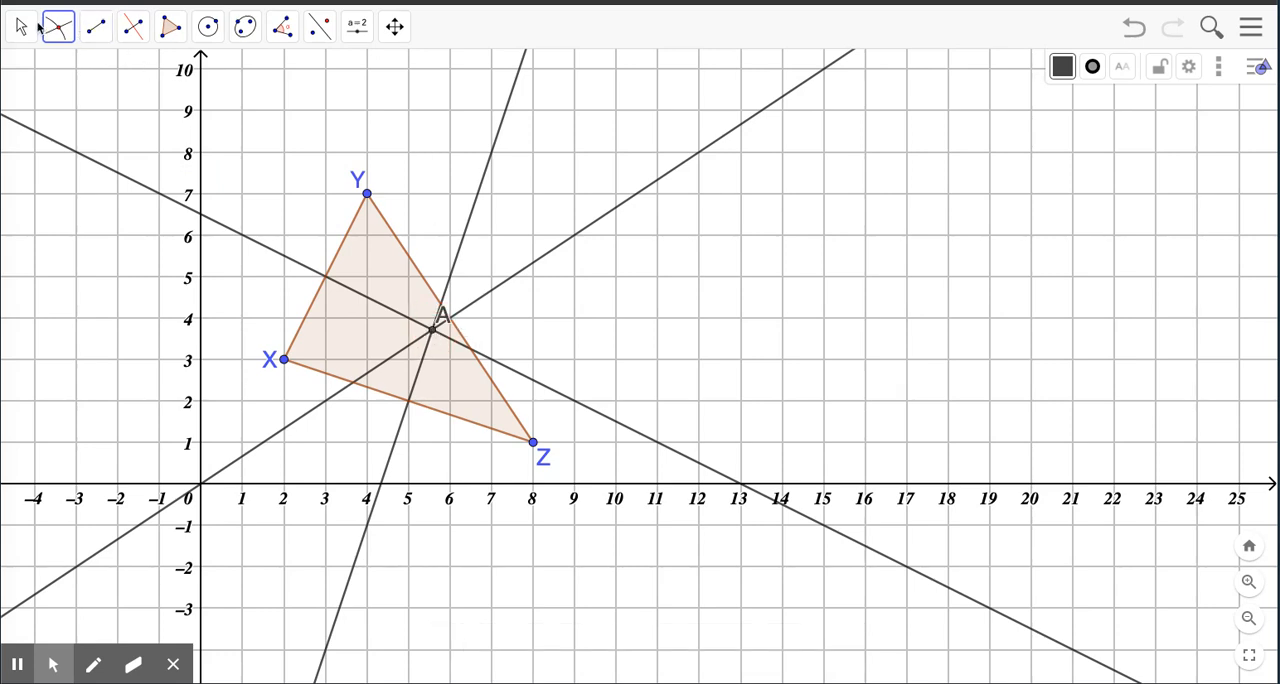
pyautogui.click(20, 26)
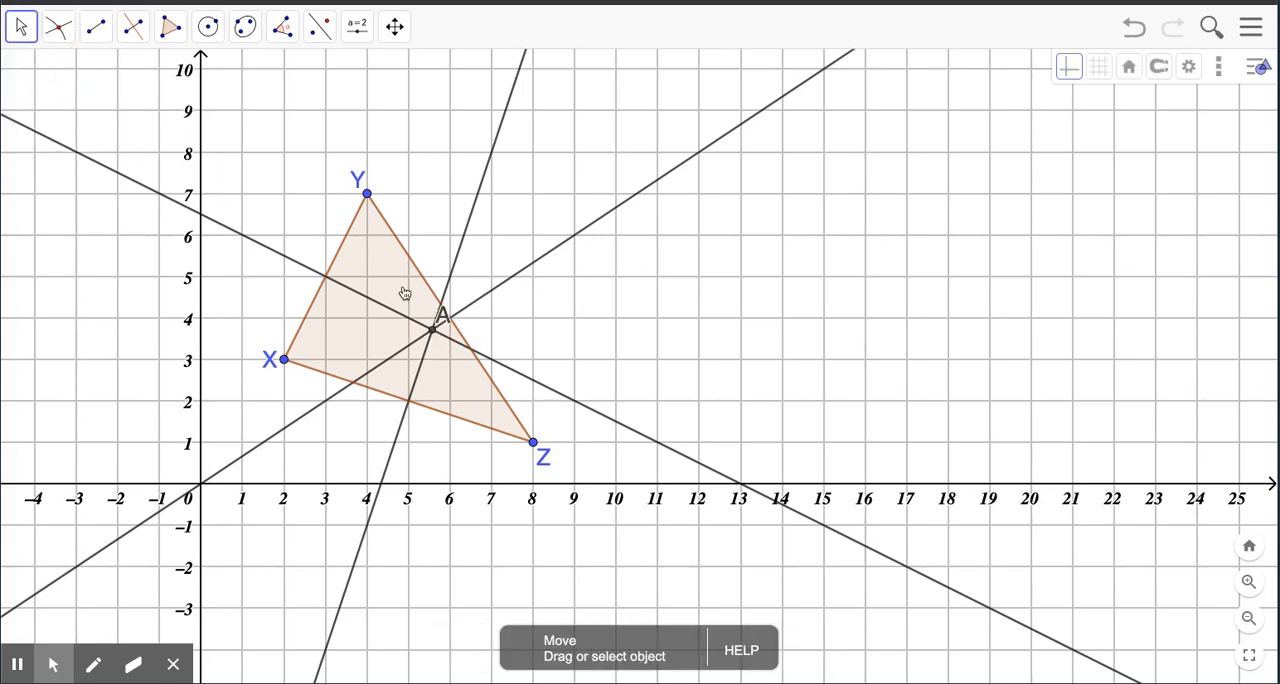
pyautogui.click(404, 332)
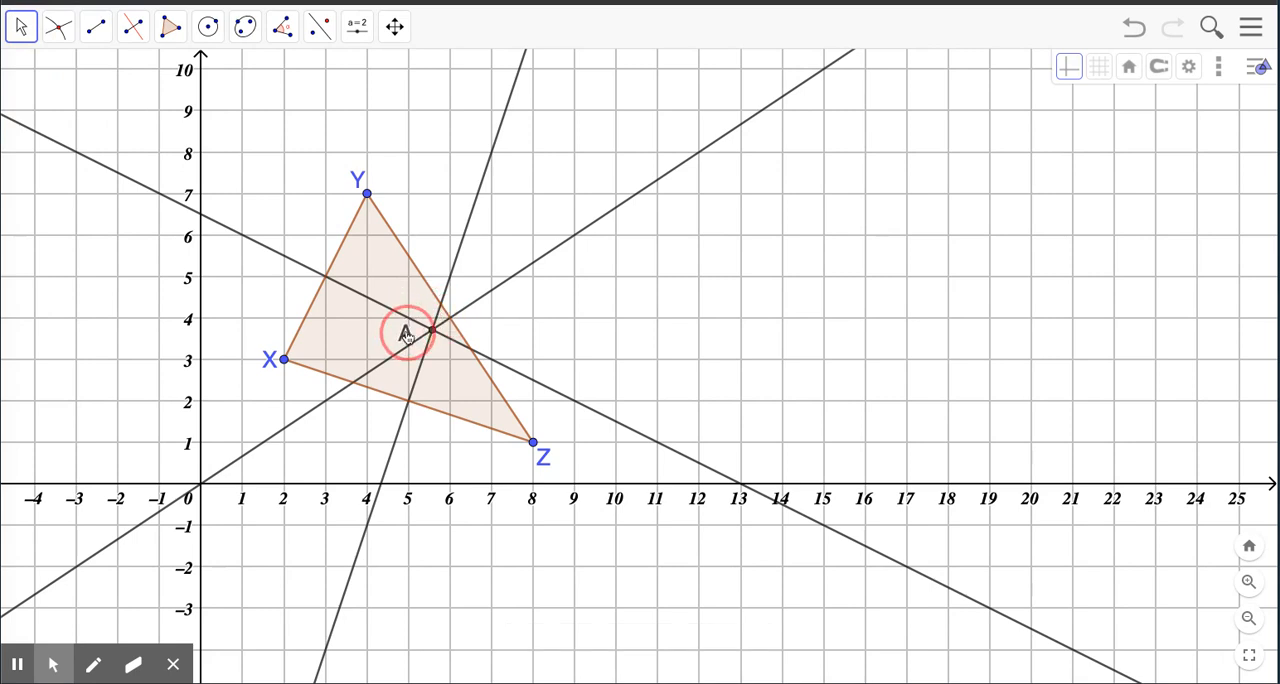
pyautogui.click(404, 332)
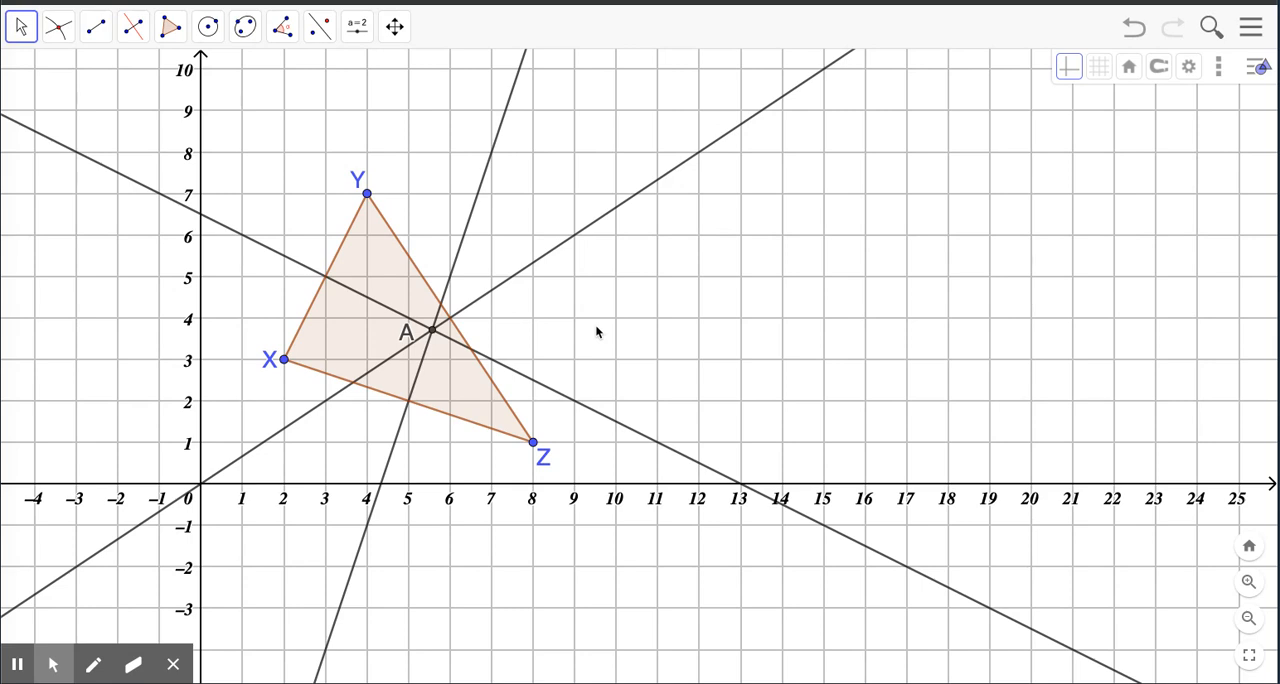
pyautogui.moveTo(420, 218)
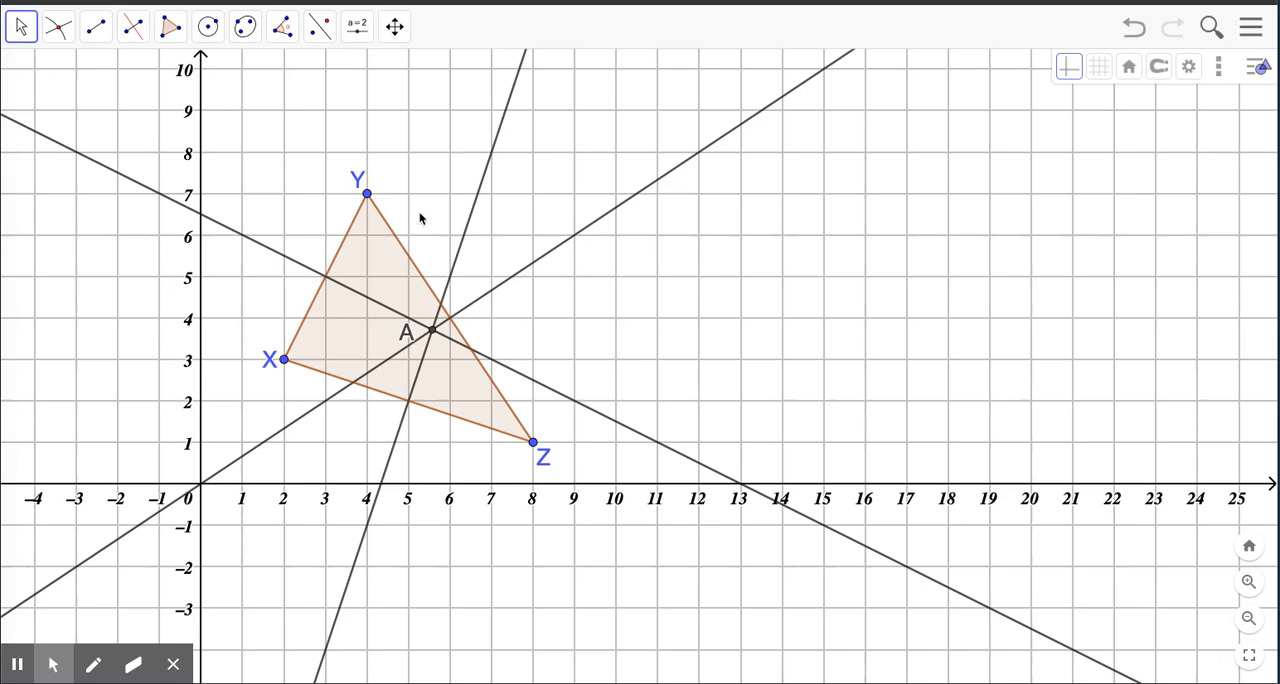
# Draw the circumcircle centred at A passing through vertex Y of the triangle
pyautogui.click(208, 26)
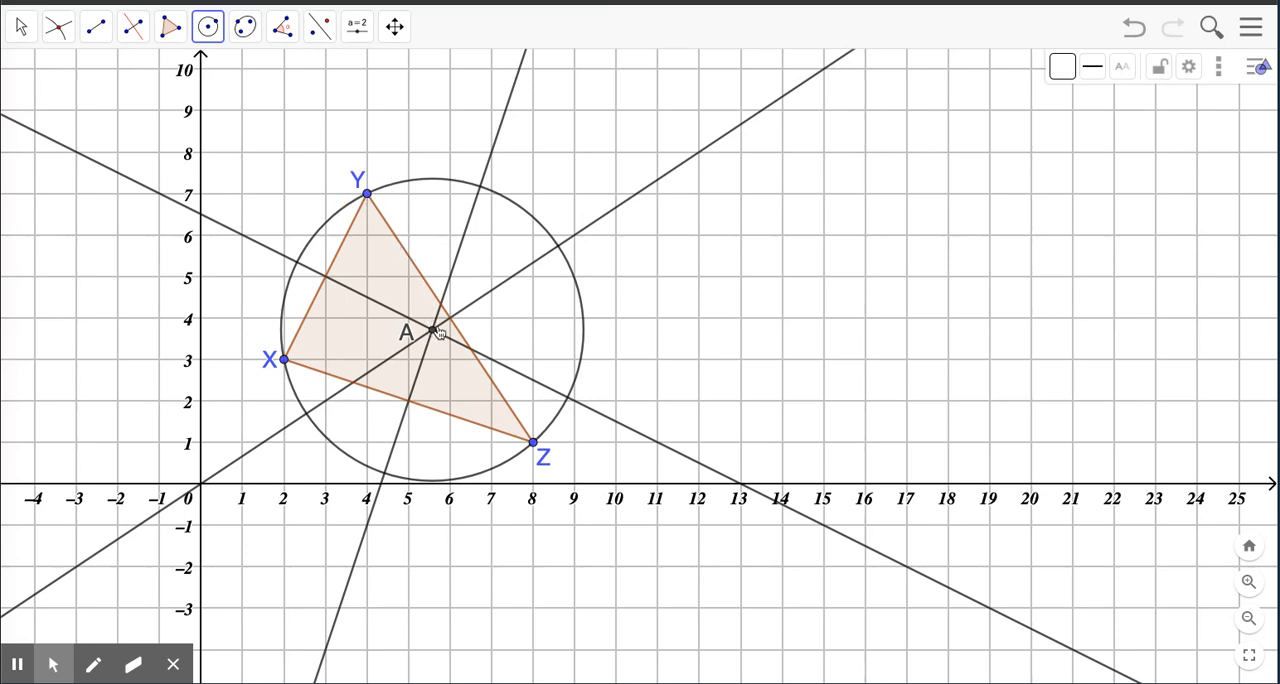
pyautogui.moveTo(364, 194)
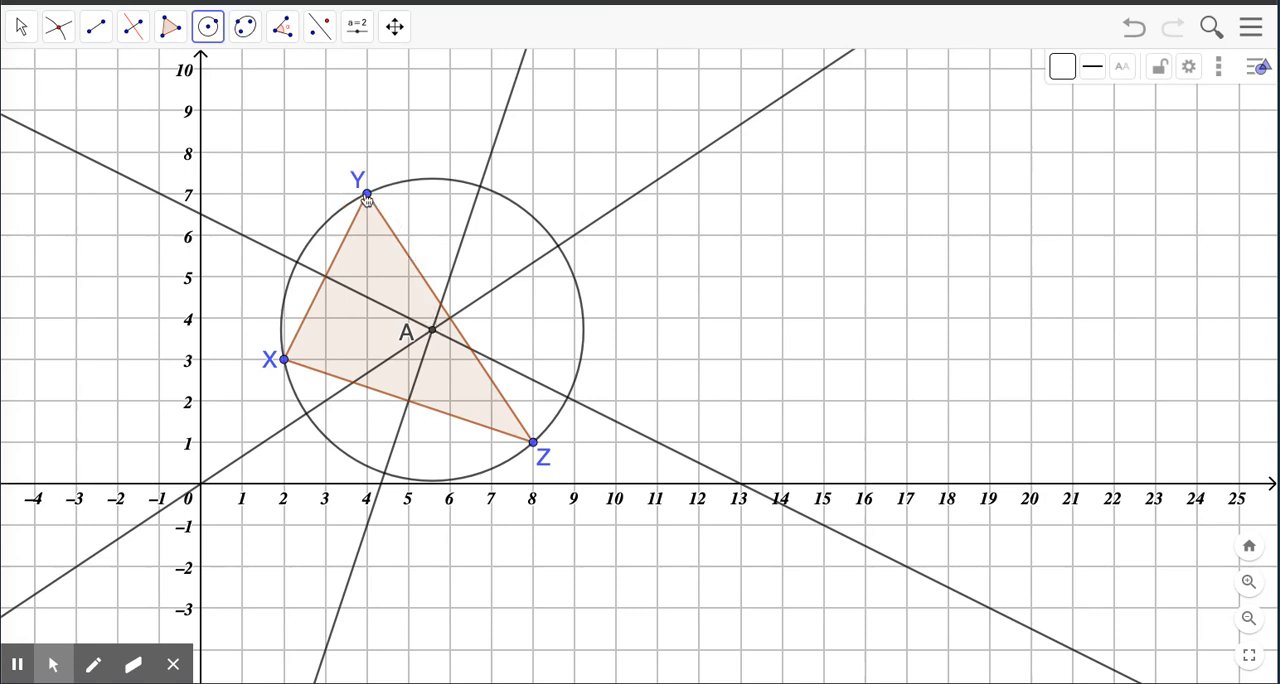
pyautogui.moveTo(288, 318)
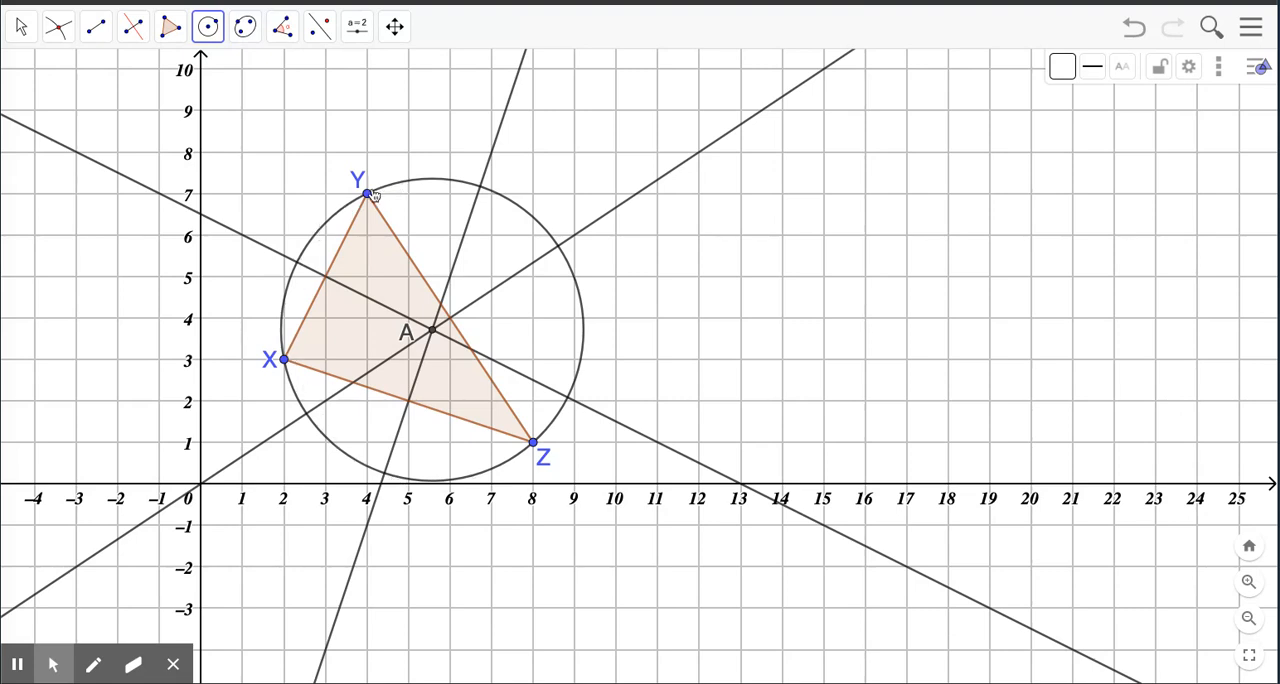
pyautogui.moveTo(430, 234)
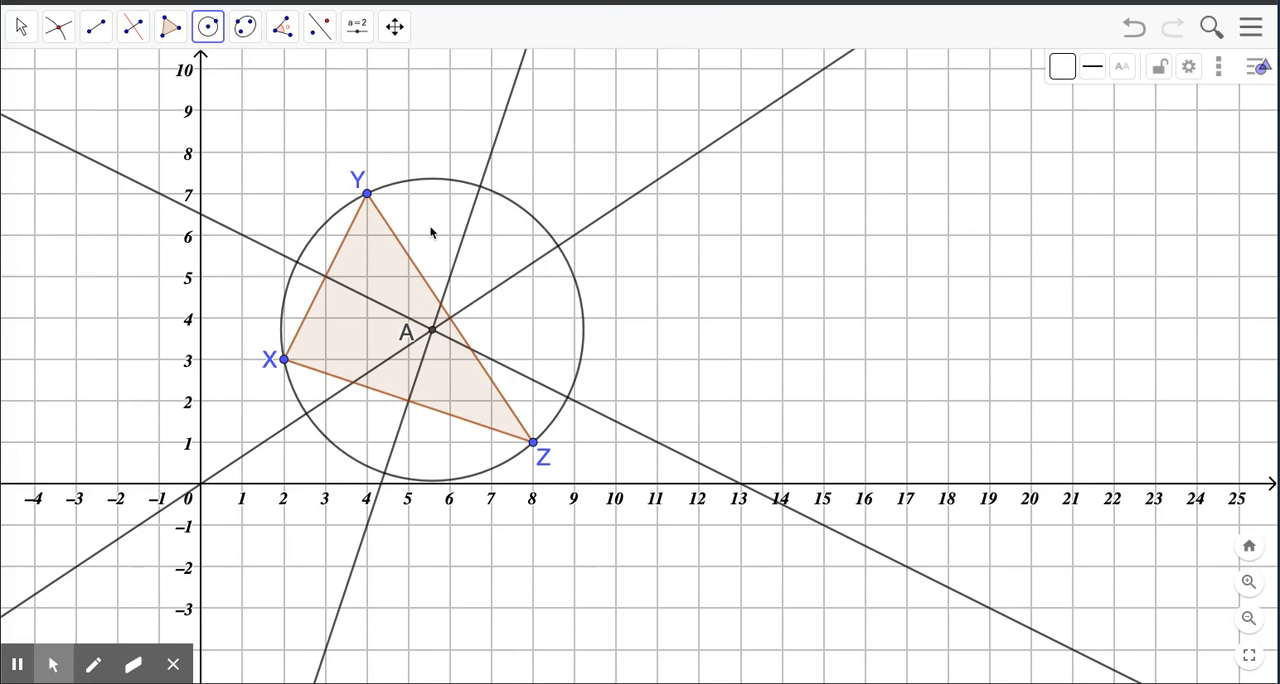
pyautogui.click(20, 26)
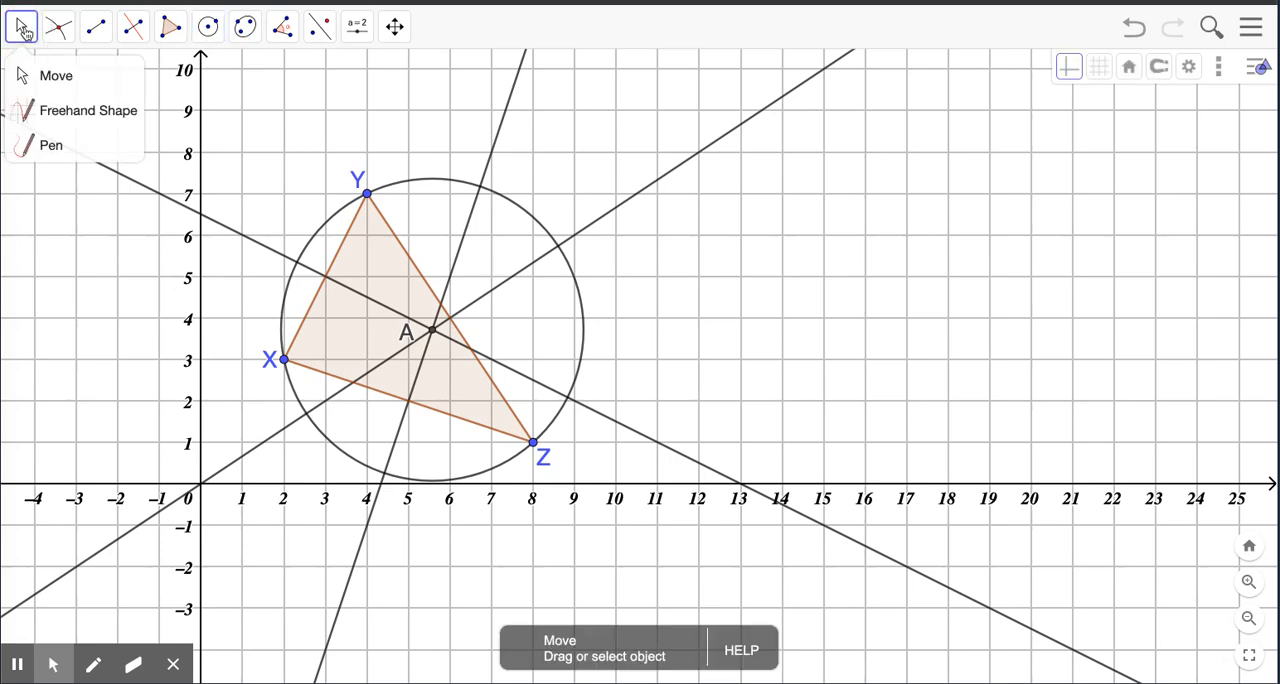
# Drag vertex Y right to around (12, 6) then up near (10.5, 8.5), watching A follow
pyautogui.click(366, 192)
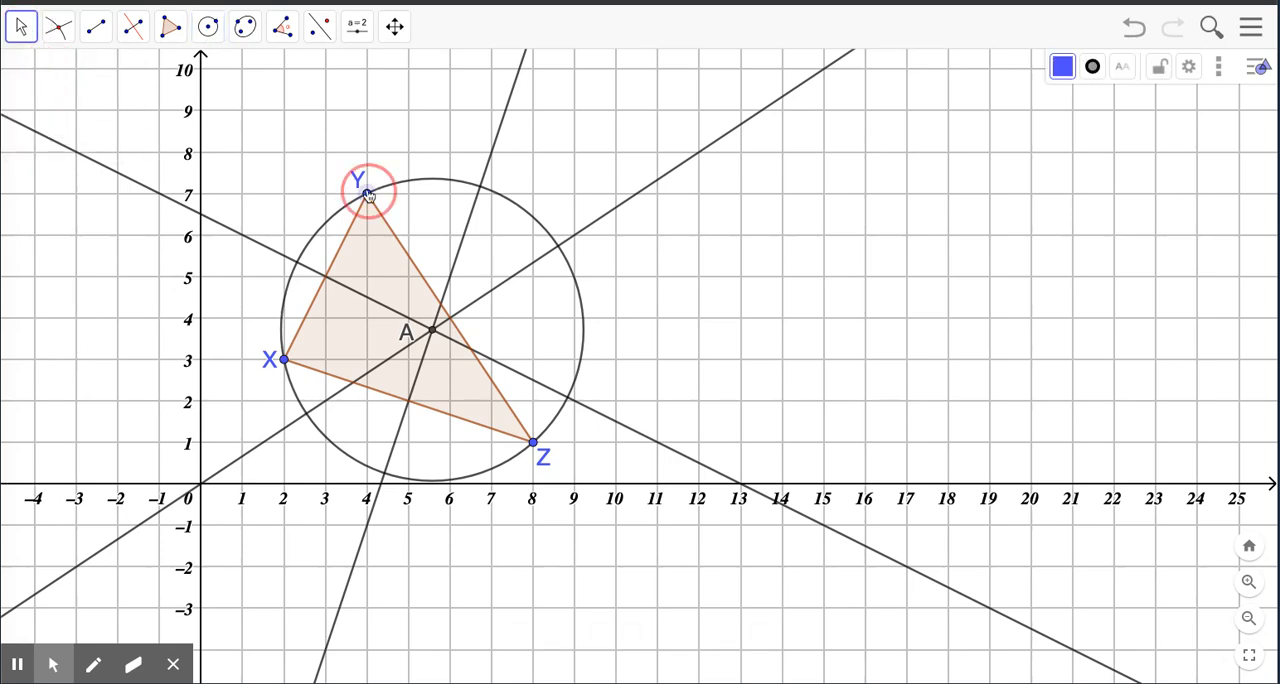
pyautogui.moveTo(368, 192); pyautogui.dragTo(390, 178)
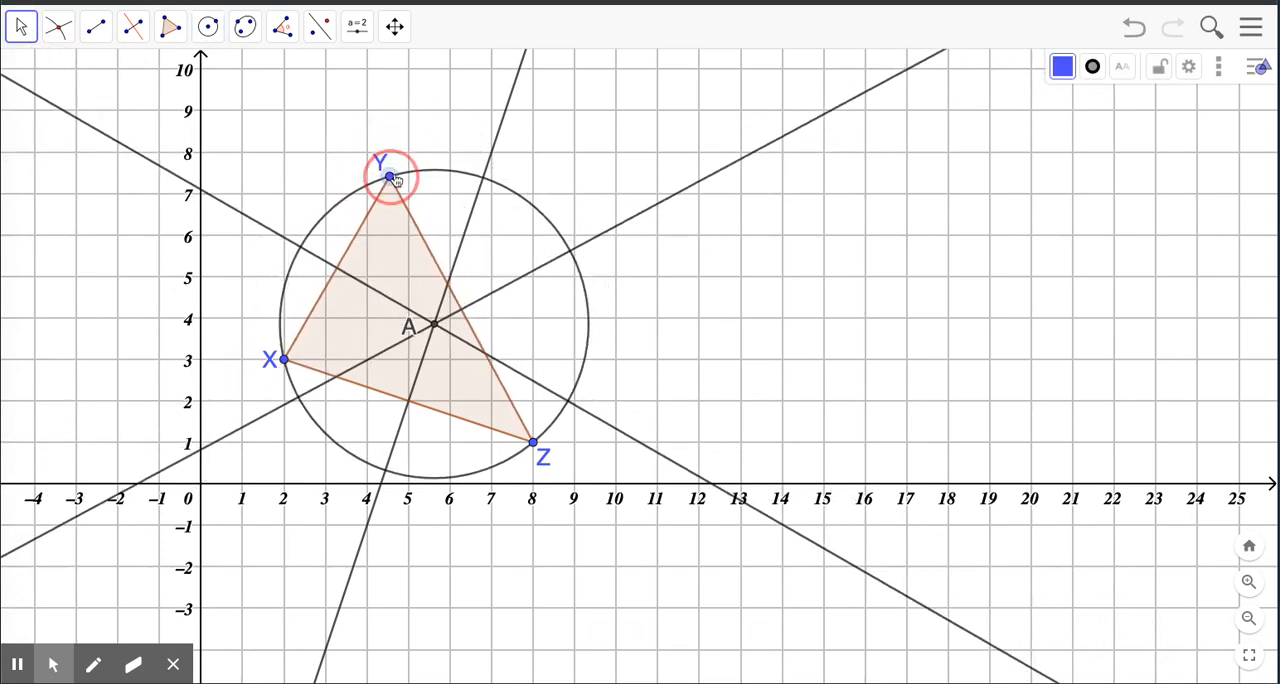
pyautogui.moveTo(388, 178); pyautogui.dragTo(704, 226)
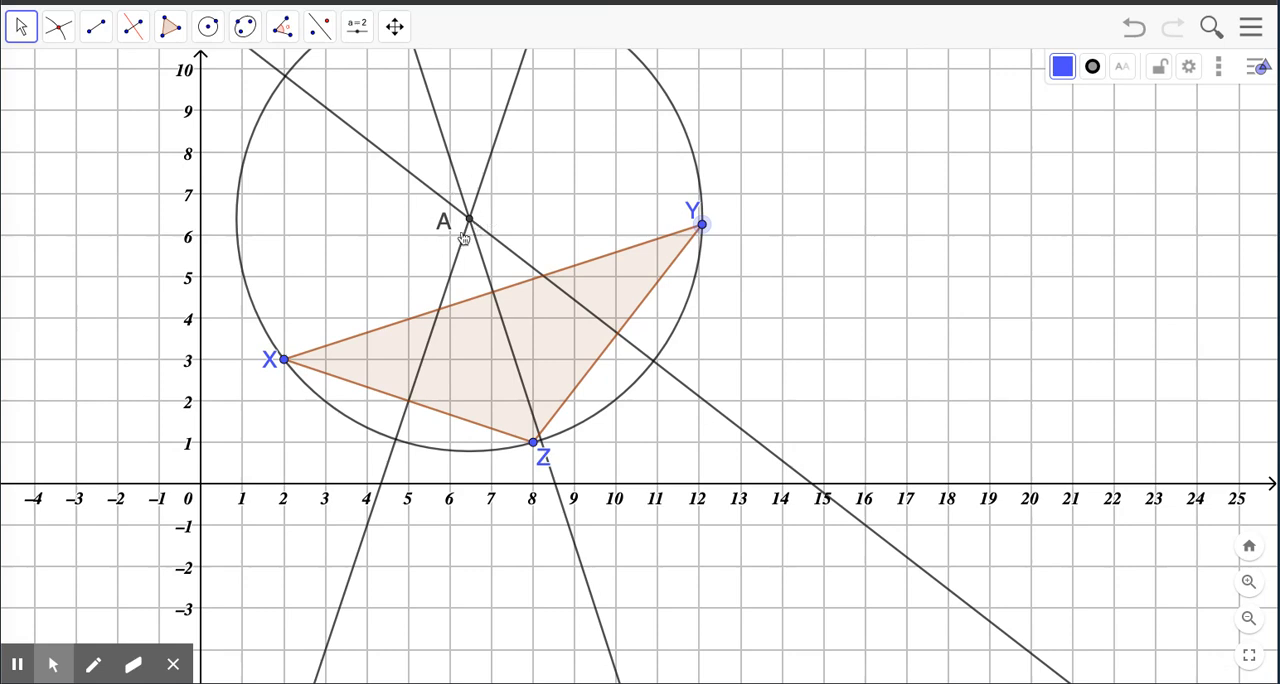
pyautogui.moveTo(700, 226)
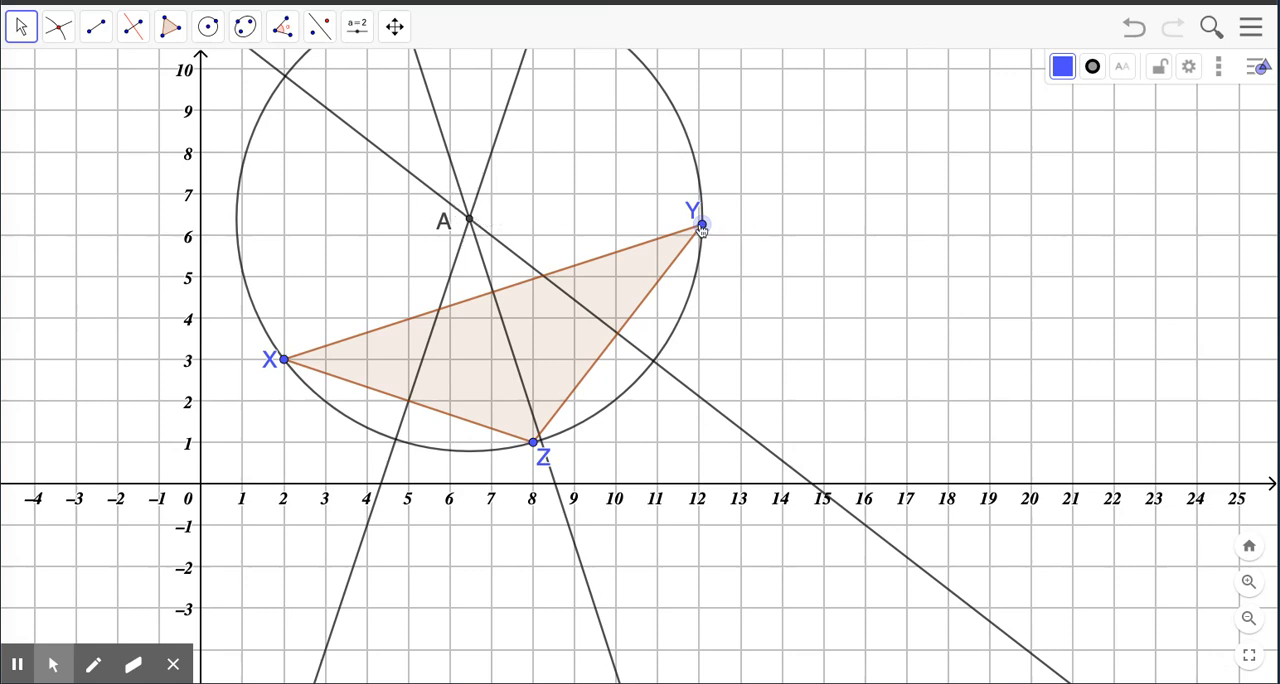
pyautogui.moveTo(700, 226); pyautogui.dragTo(638, 144)
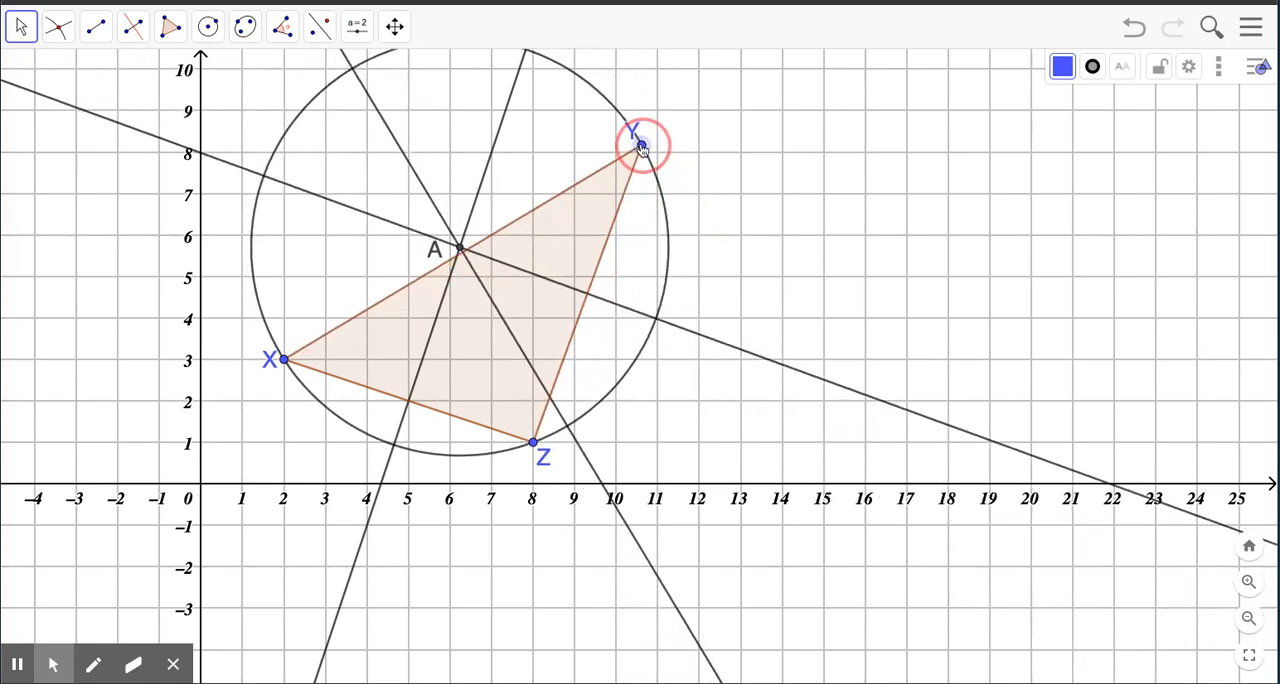
pyautogui.moveTo(642, 144); pyautogui.dragTo(632, 138)
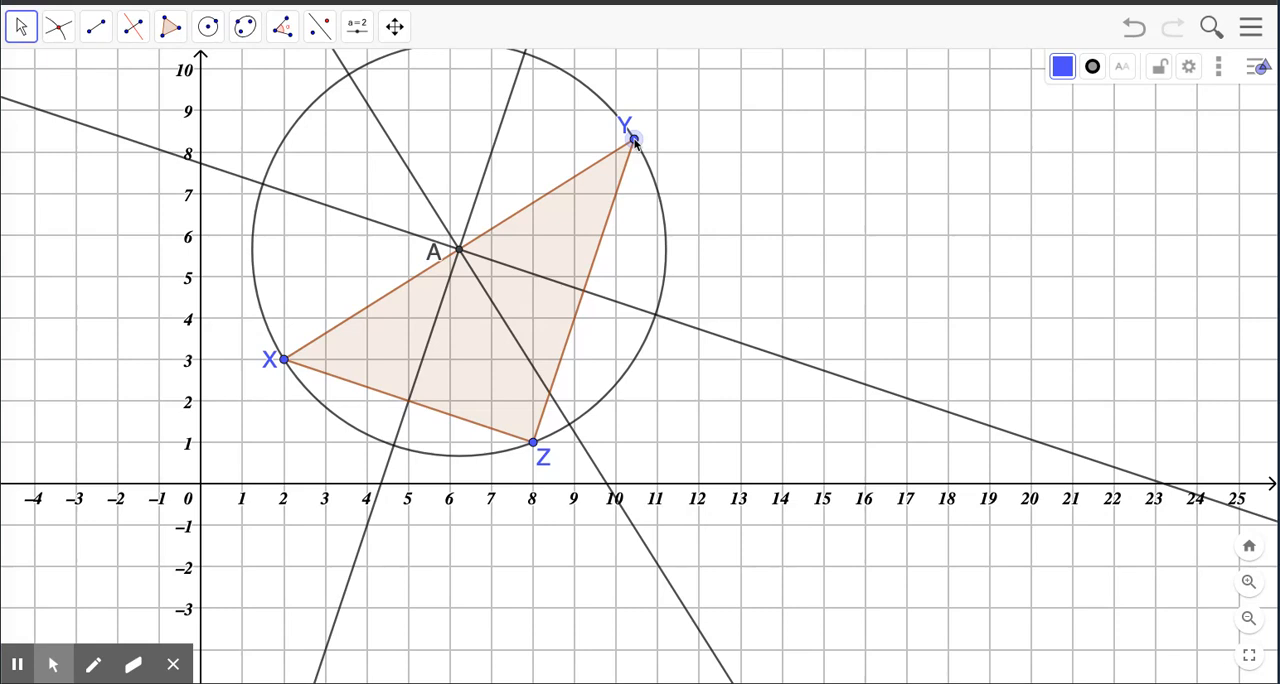
pyautogui.moveTo(348, 340)
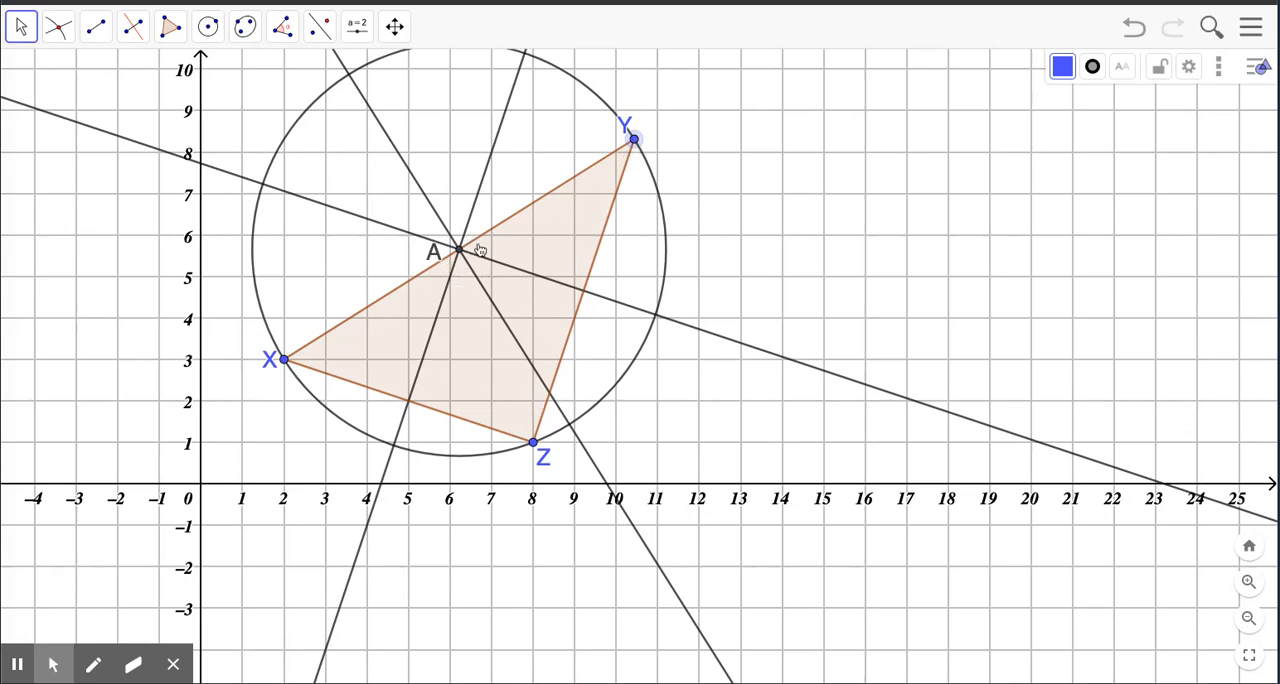
pyautogui.moveTo(632, 148)
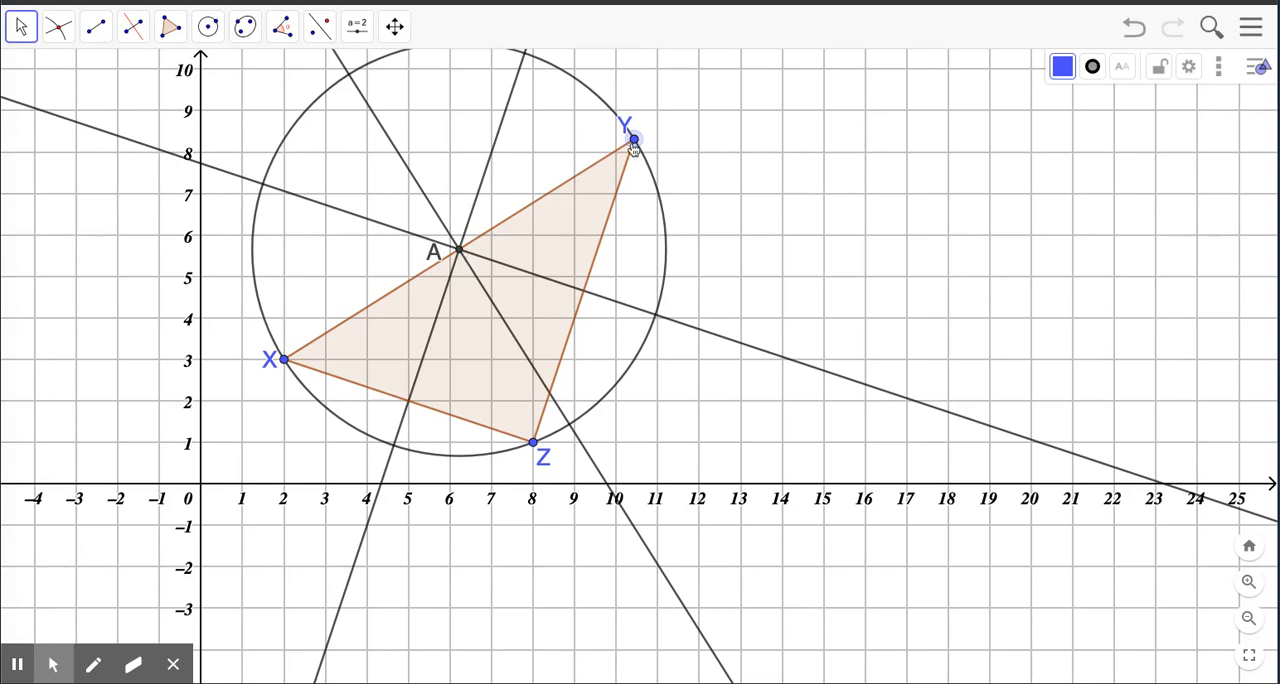
# Drag vertex Y back and forth, settling it far right near (12, 8) so A falls outside
pyautogui.moveTo(632, 138); pyautogui.dragTo(520, 144)
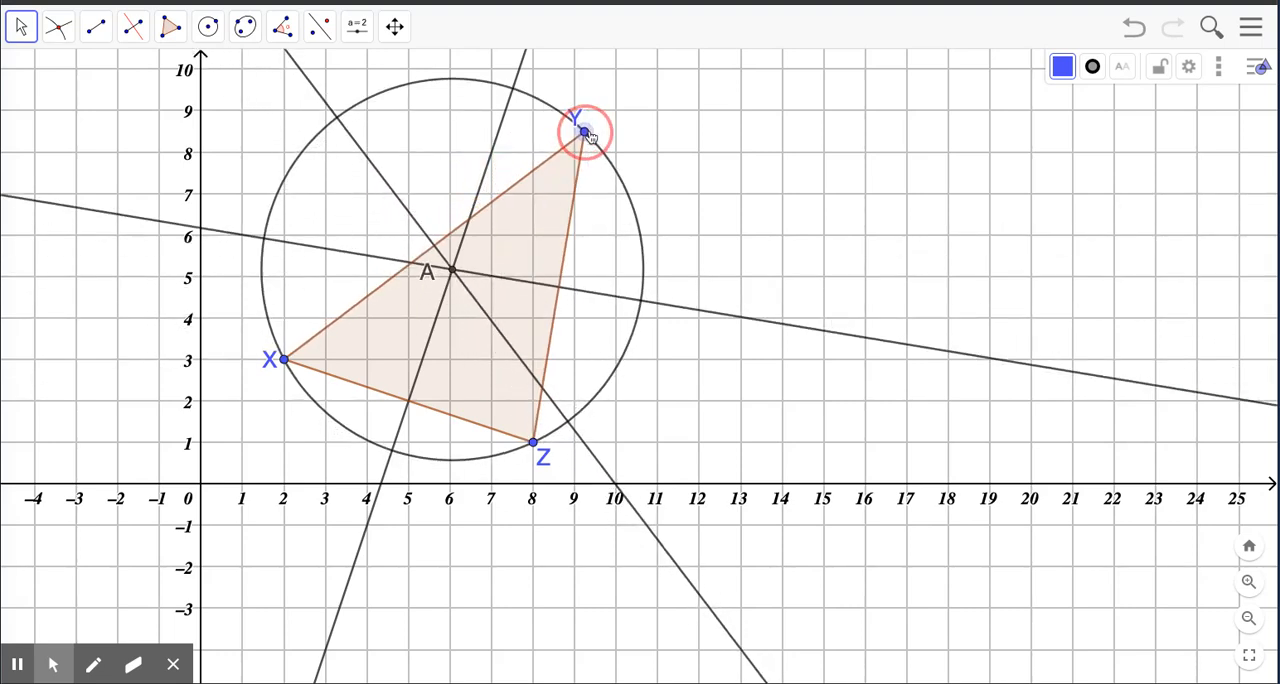
pyautogui.moveTo(584, 130); pyautogui.dragTo(628, 132)
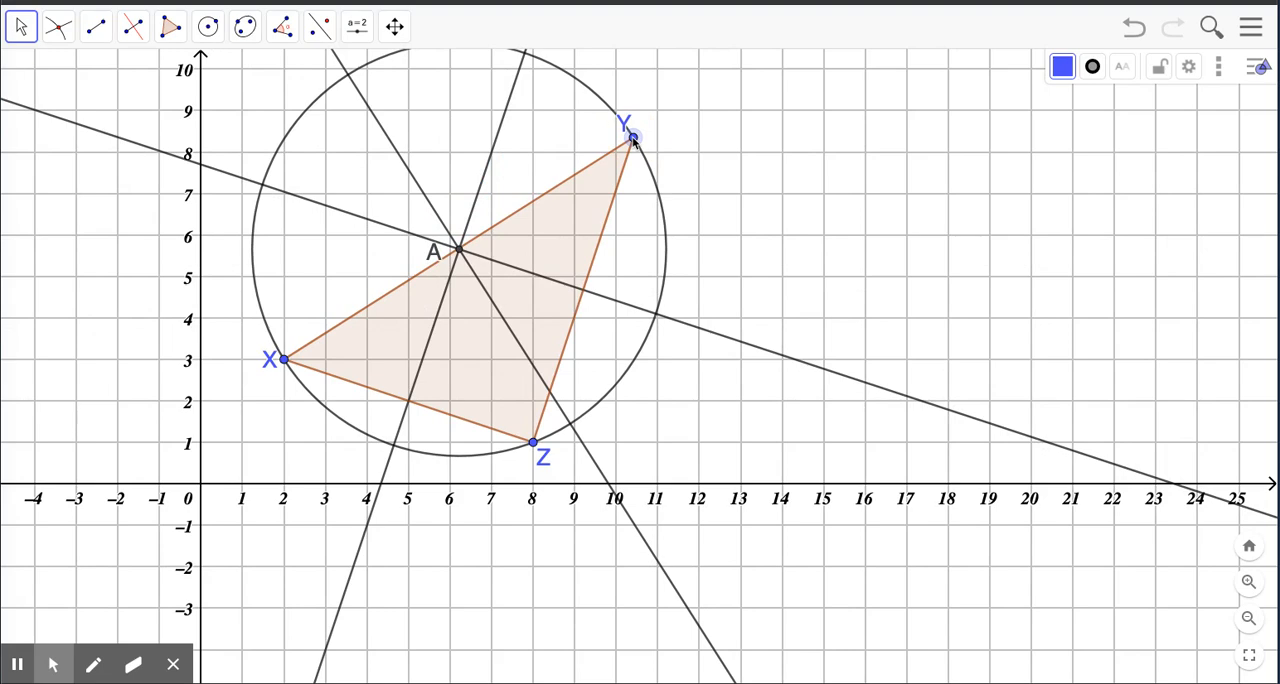
pyautogui.moveTo(630, 136); pyautogui.dragTo(584, 118)
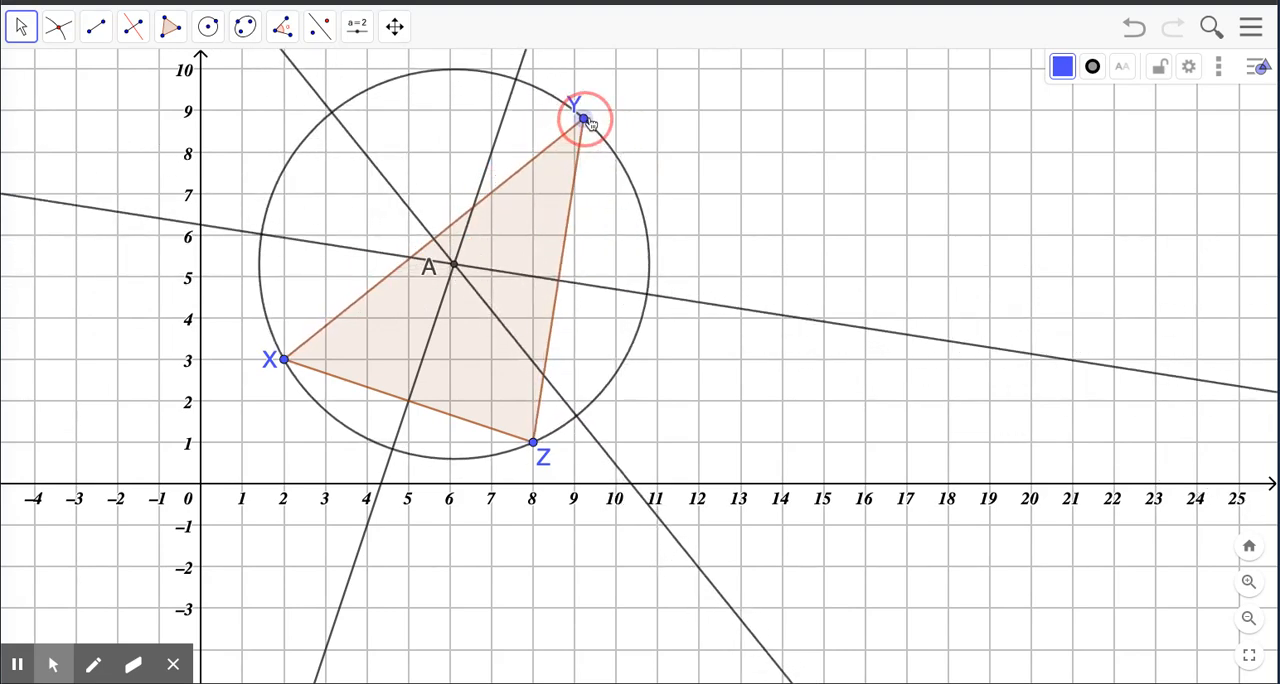
pyautogui.moveTo(584, 116); pyautogui.dragTo(720, 170)
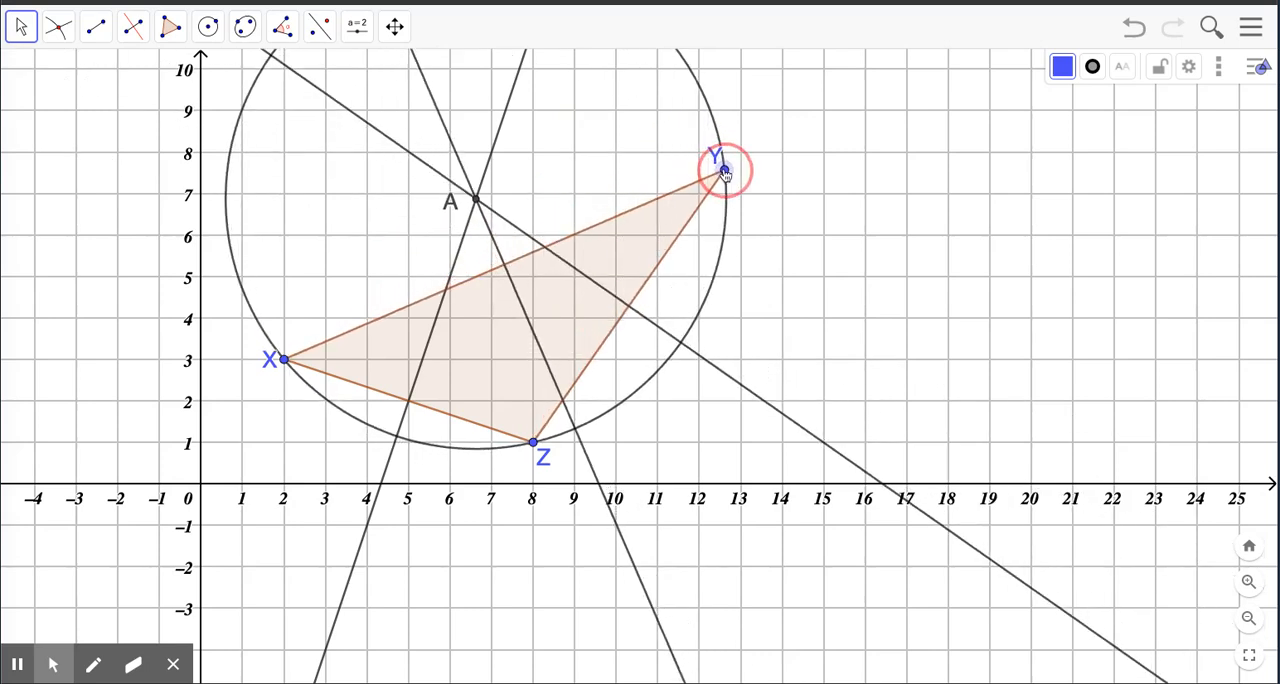
pyautogui.moveTo(724, 170); pyautogui.dragTo(690, 152)
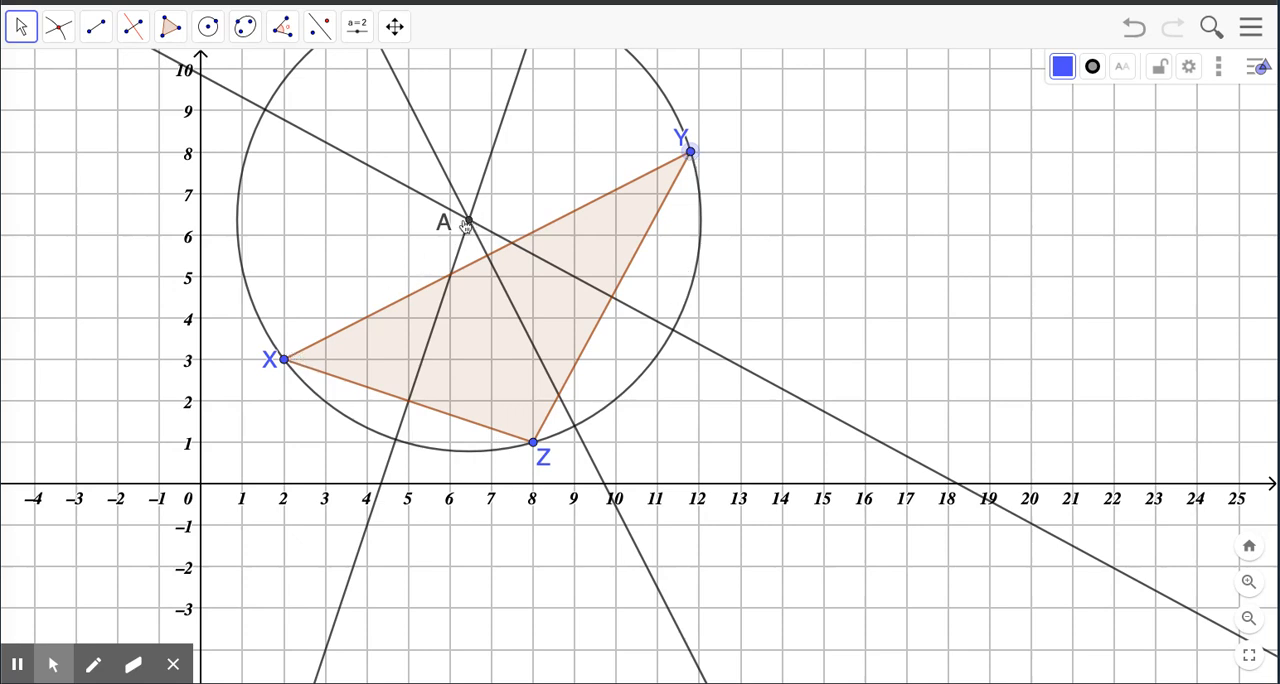
pyautogui.moveTo(316, 356)
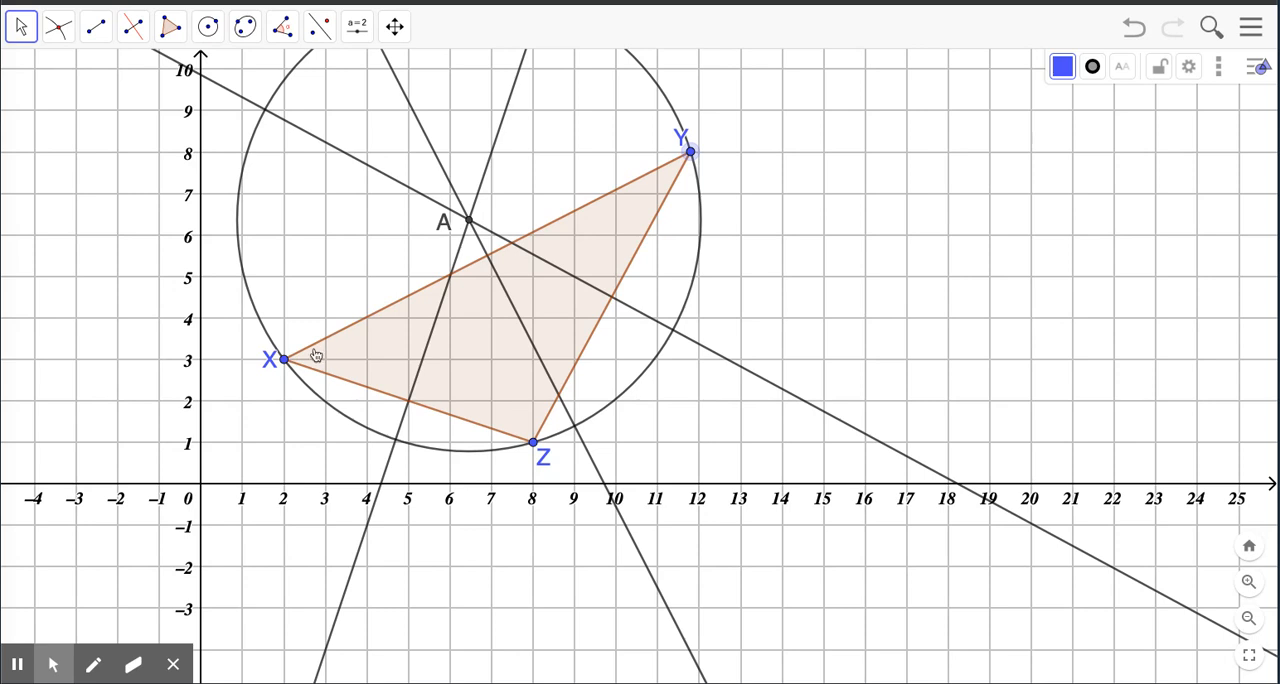
pyautogui.moveTo(500, 290)
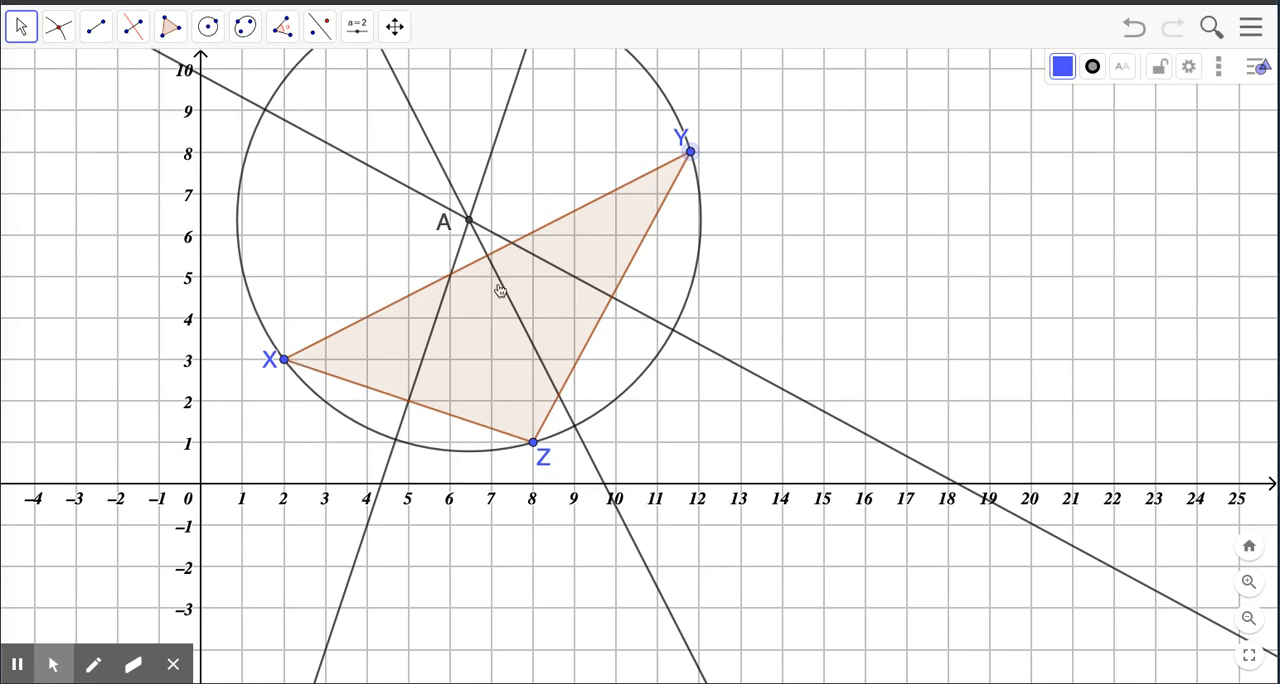
pyautogui.moveTo(336, 330)
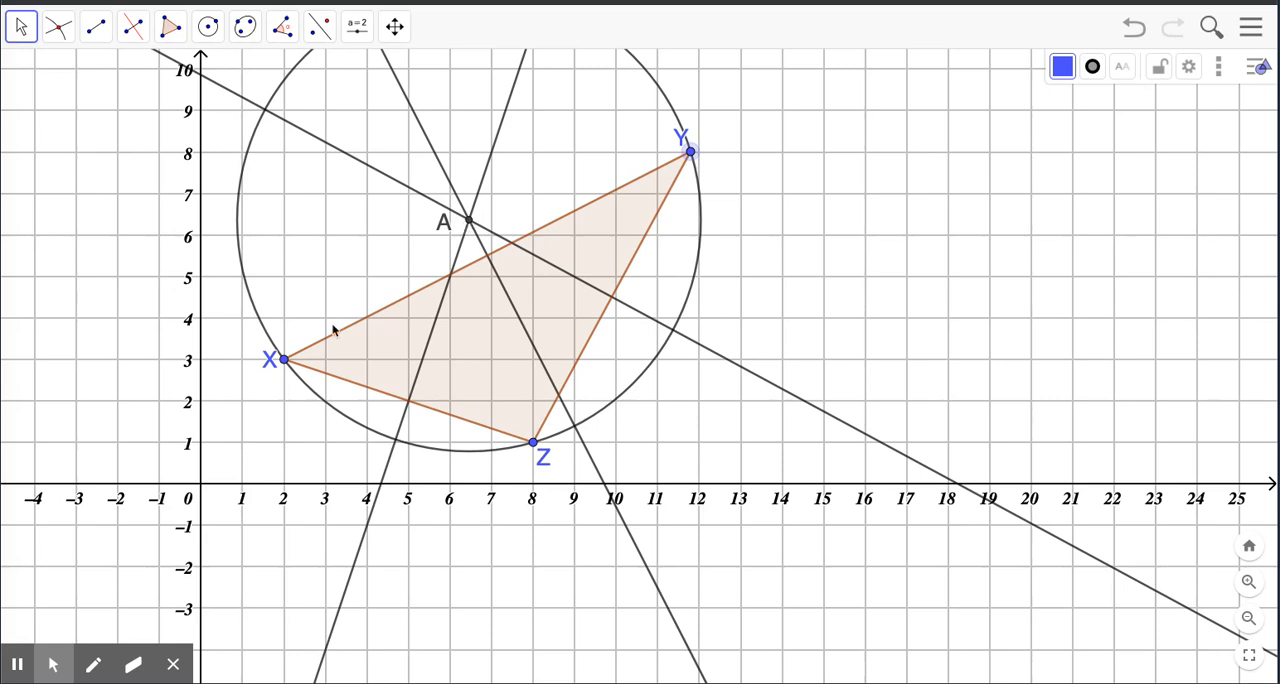
pyautogui.moveTo(540, 450)
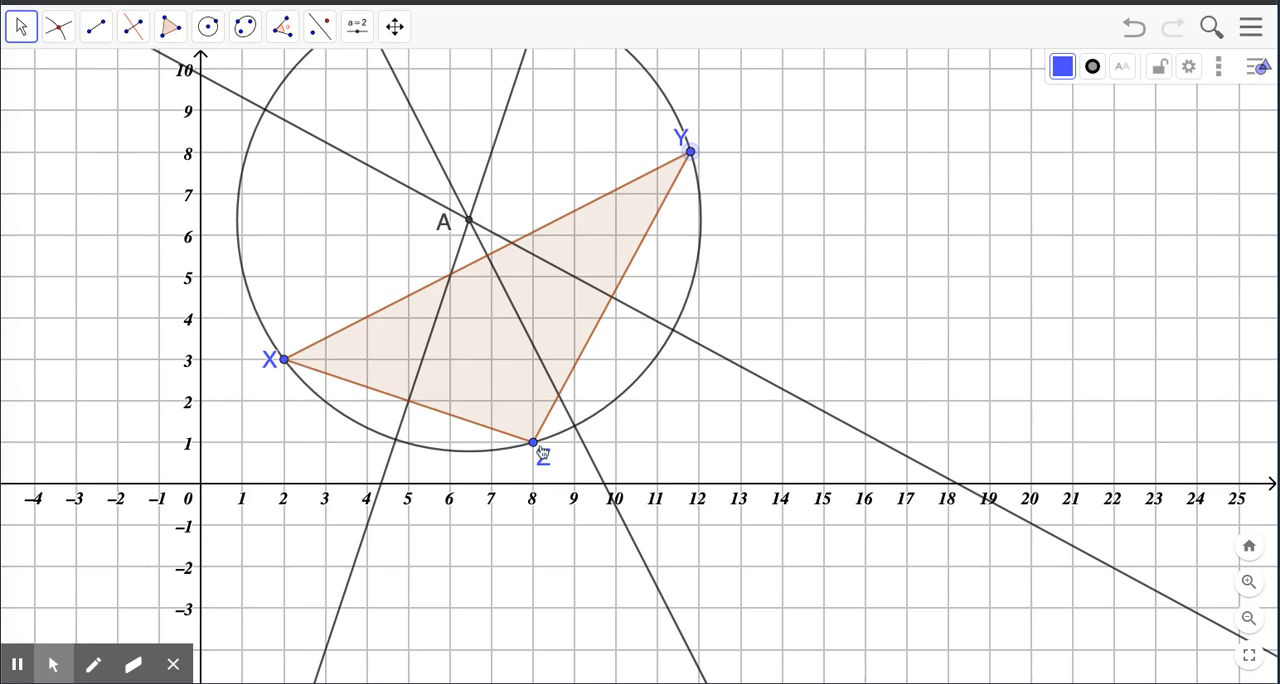
pyautogui.moveTo(692, 176)
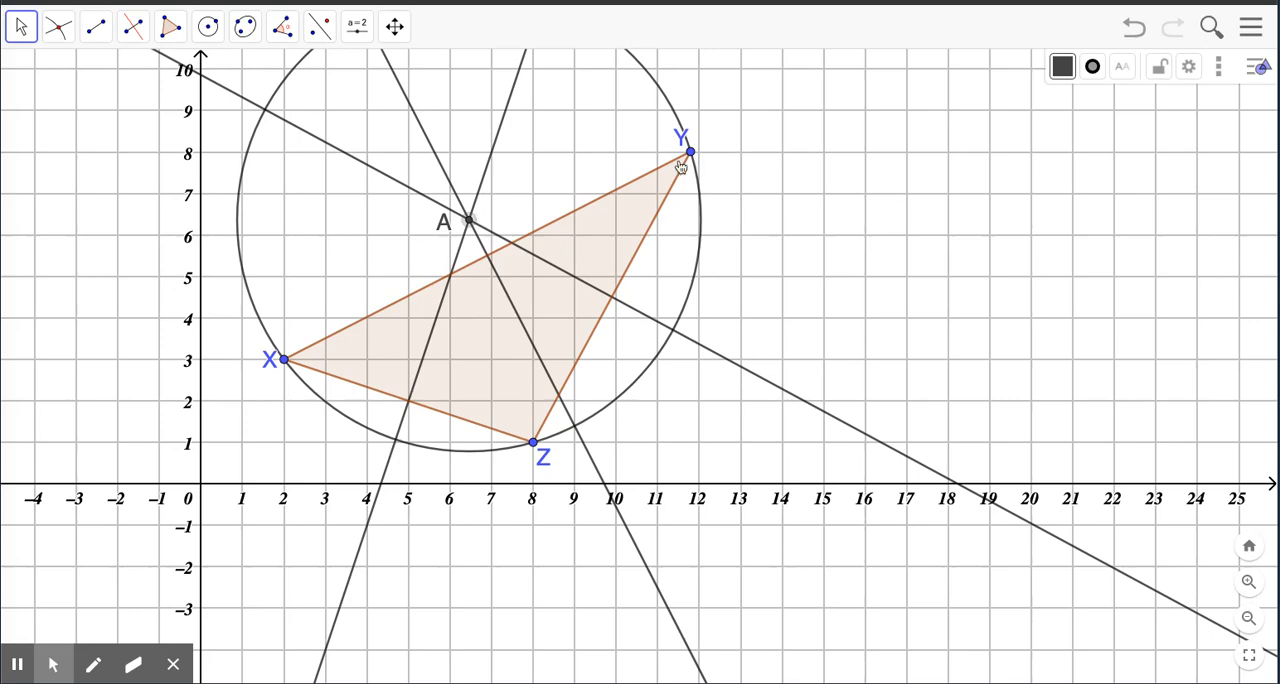
# Drag vertex Y left and up to near (6, 9), making the triangle acute with A inside
pyautogui.moveTo(688, 152); pyautogui.dragTo(578, 164)
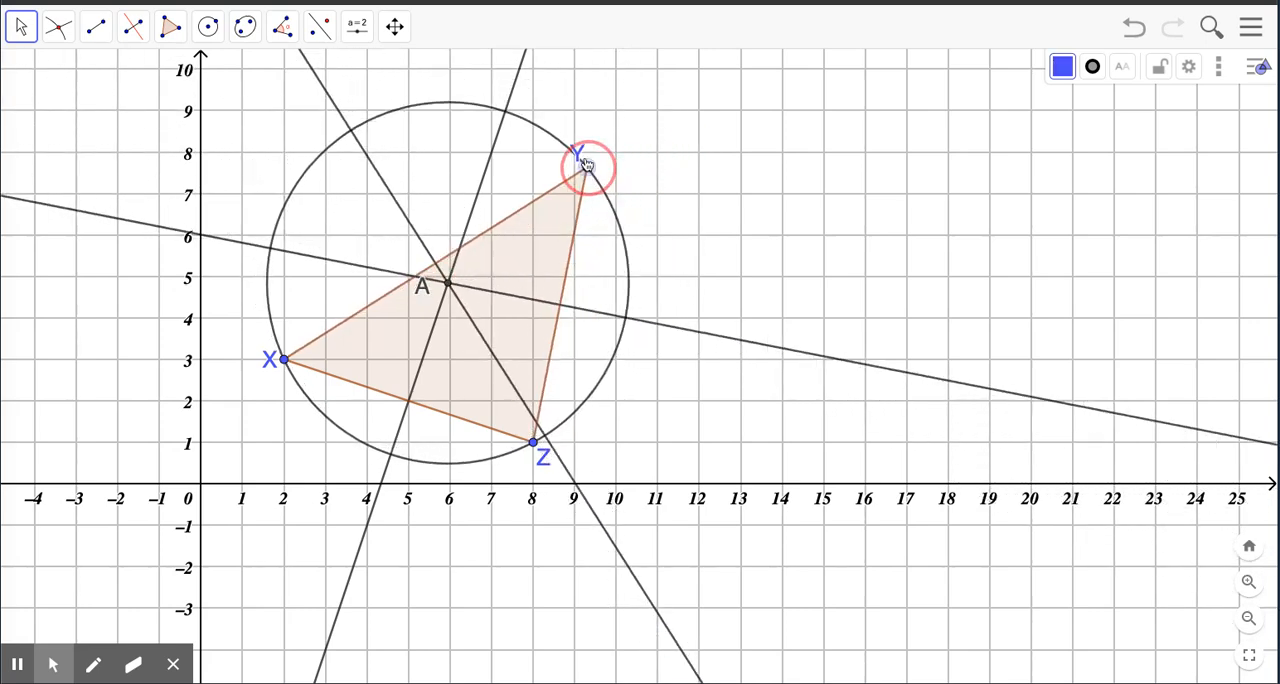
pyautogui.moveTo(584, 164); pyautogui.dragTo(456, 110)
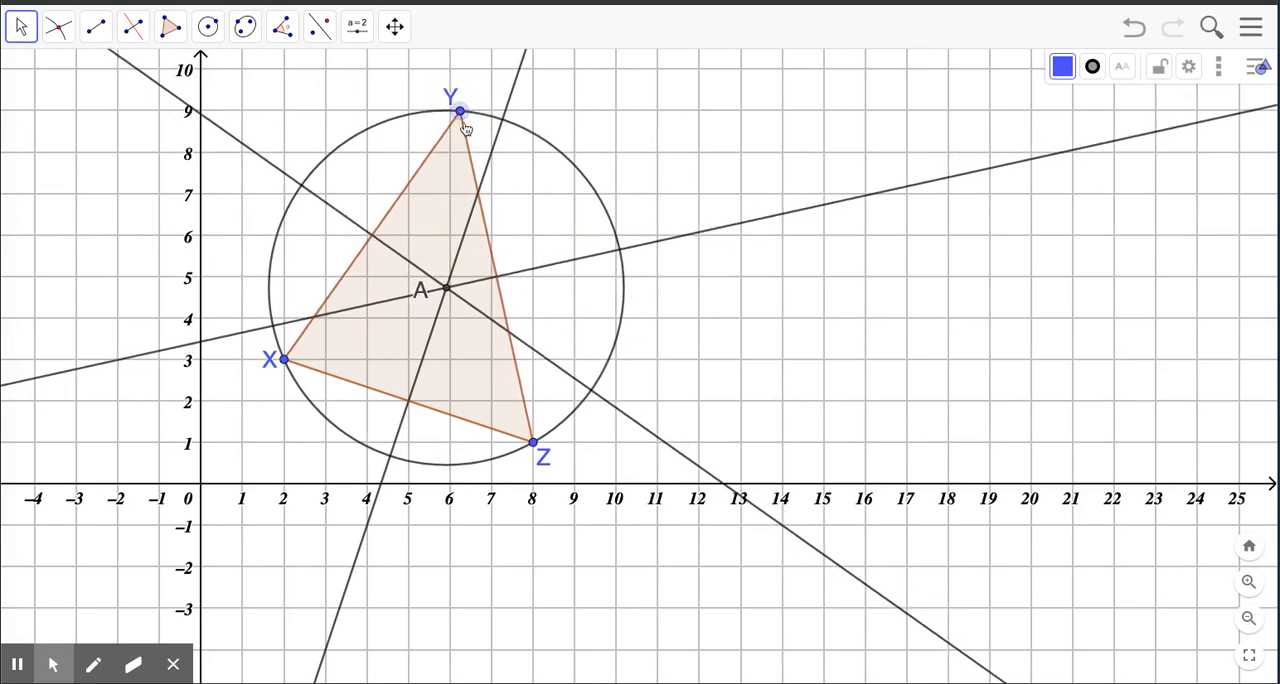
pyautogui.moveTo(428, 260)
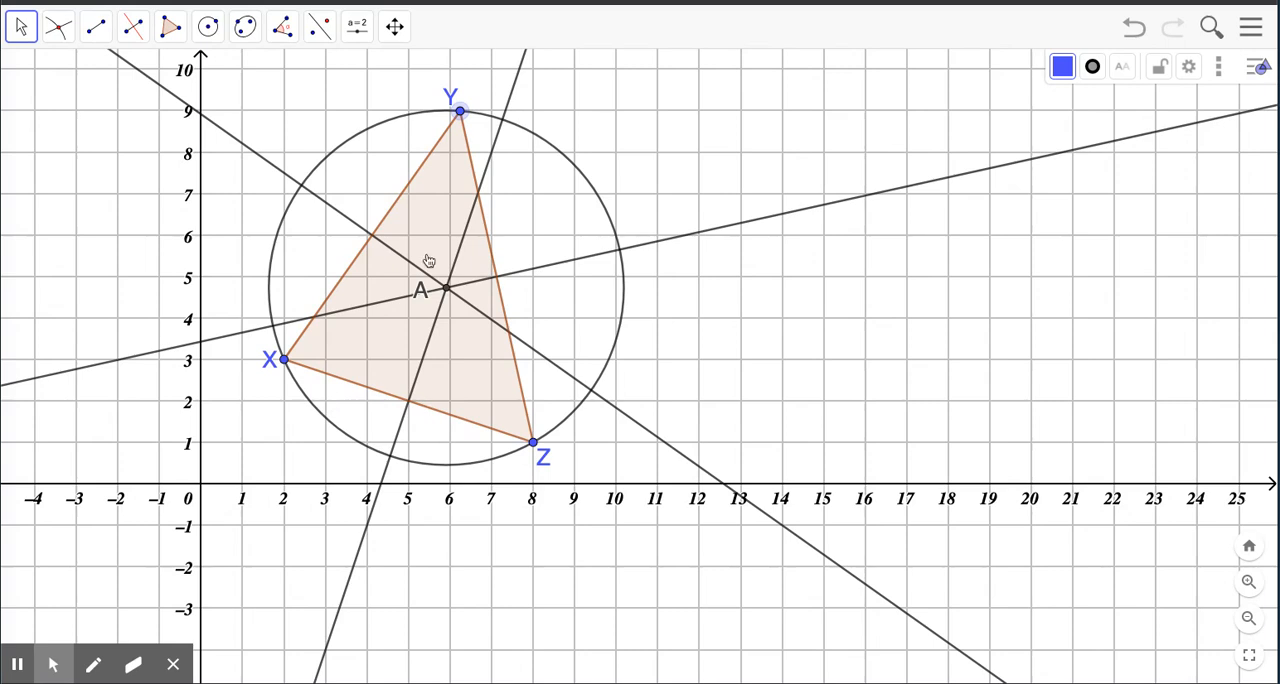
pyautogui.moveTo(438, 316)
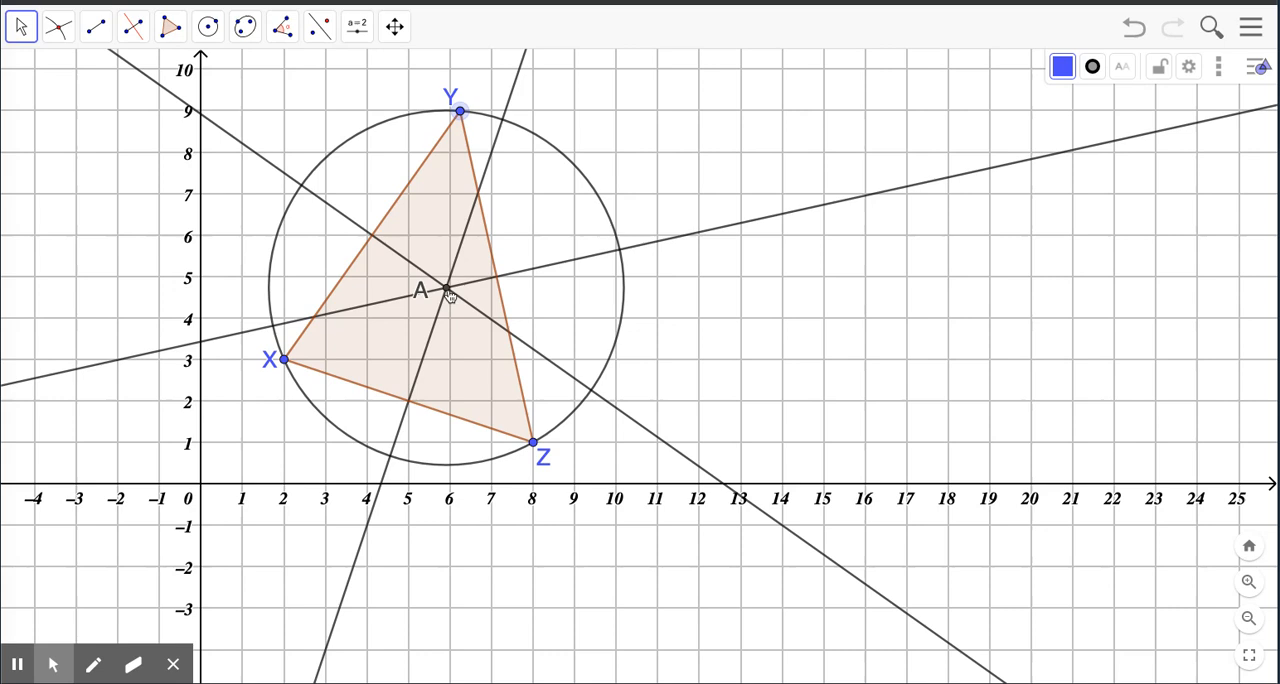
pyautogui.moveTo(436, 296)
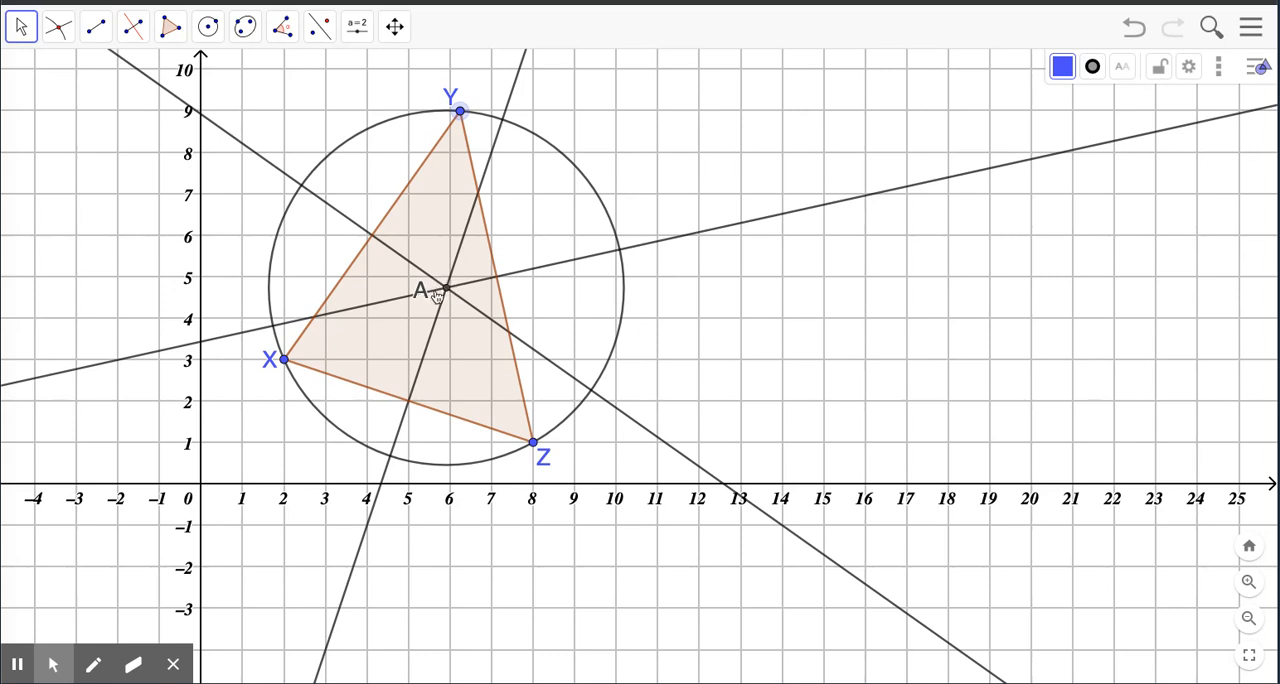
pyautogui.moveTo(544, 424)
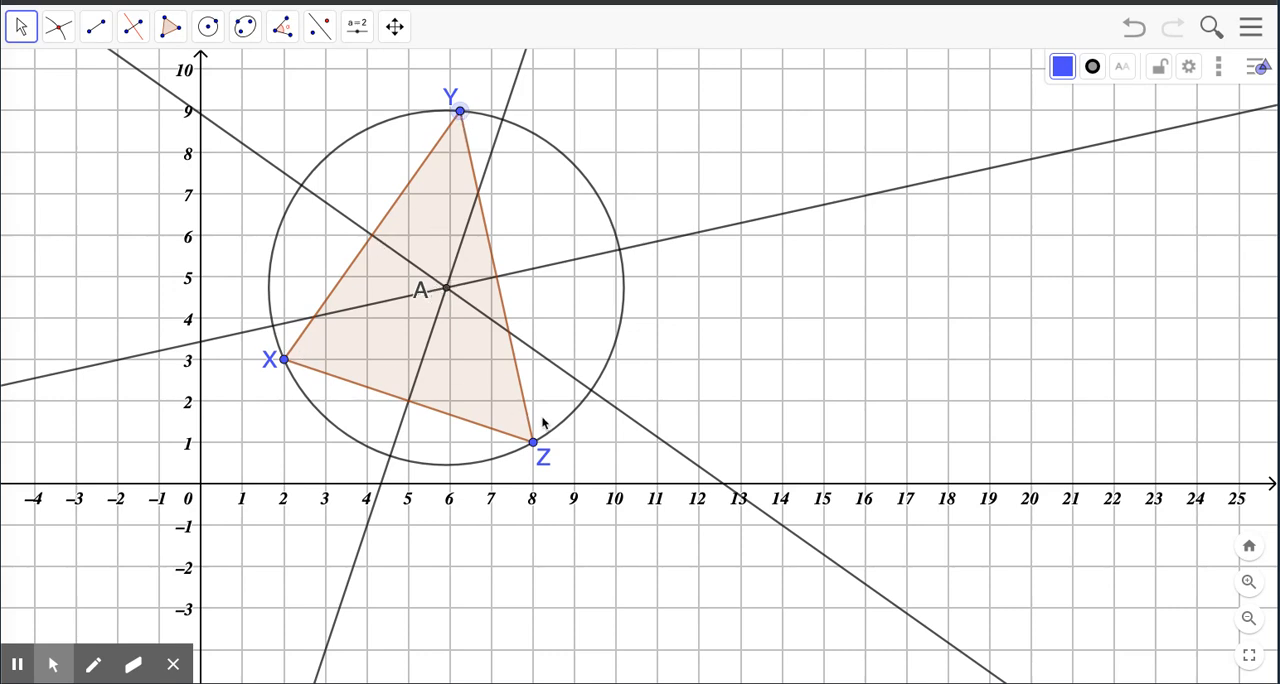
pyautogui.moveTo(464, 410)
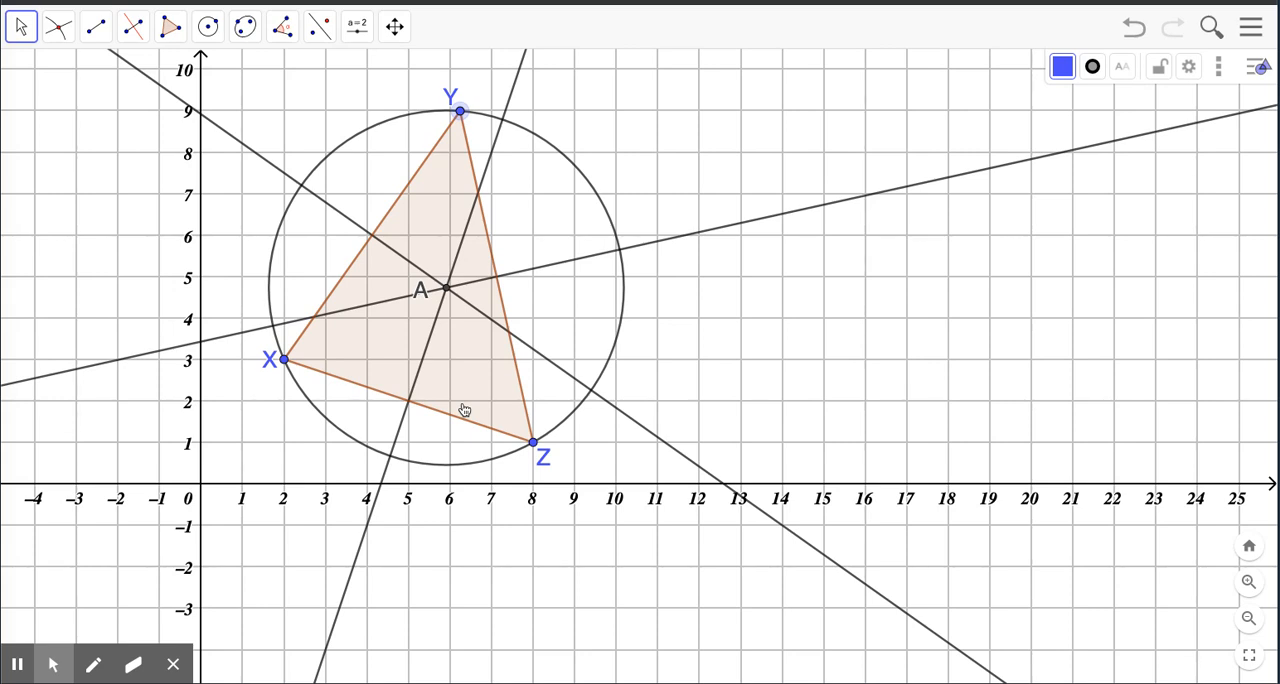
pyautogui.moveTo(450, 284)
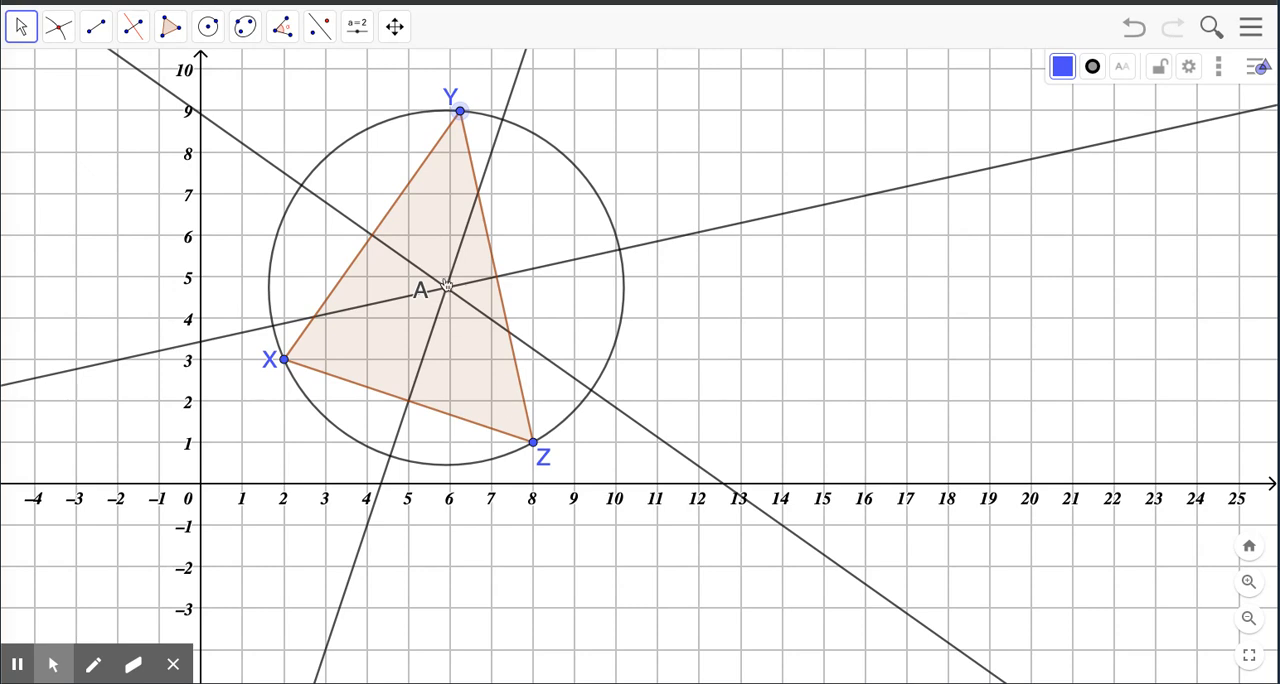
pyautogui.moveTo(444, 290)
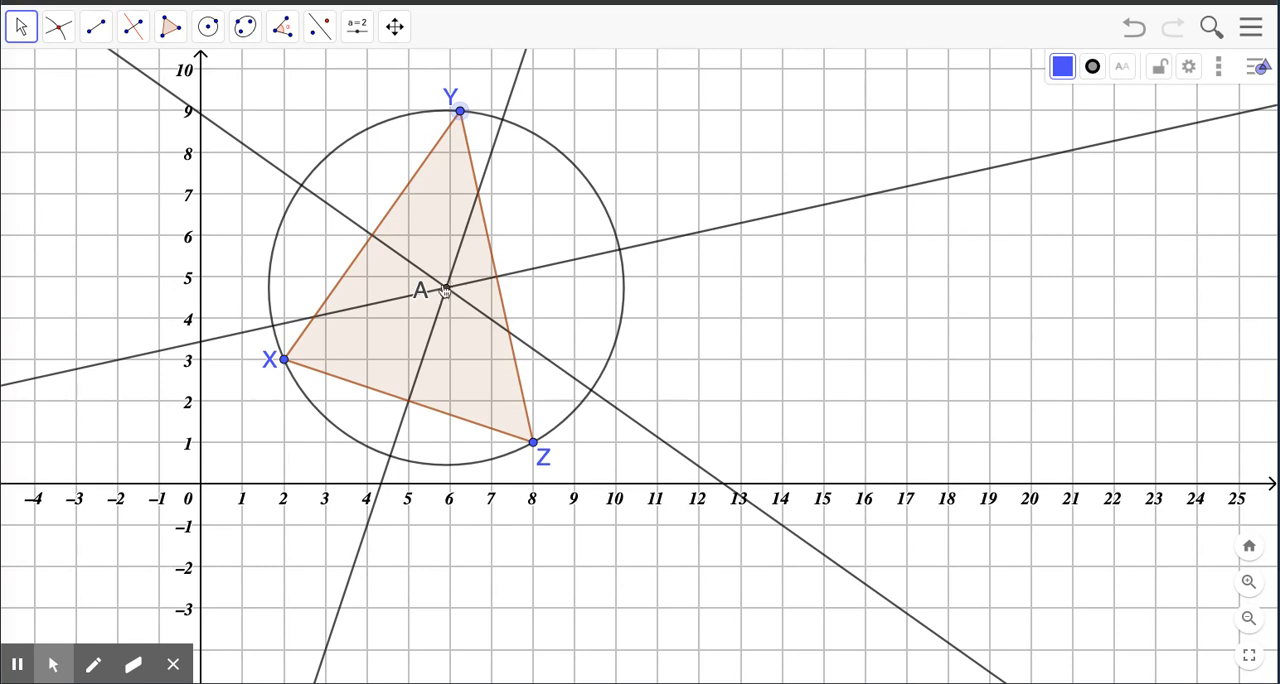
pyautogui.moveTo(516, 412)
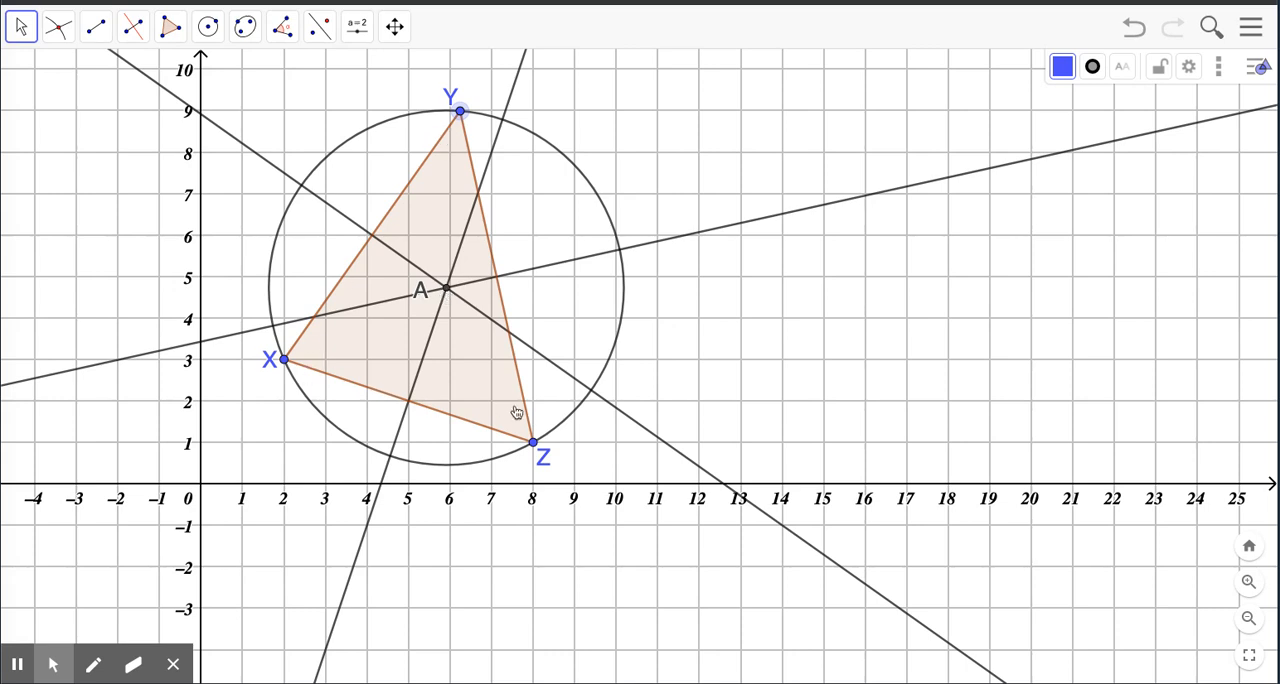
pyautogui.moveTo(460, 248)
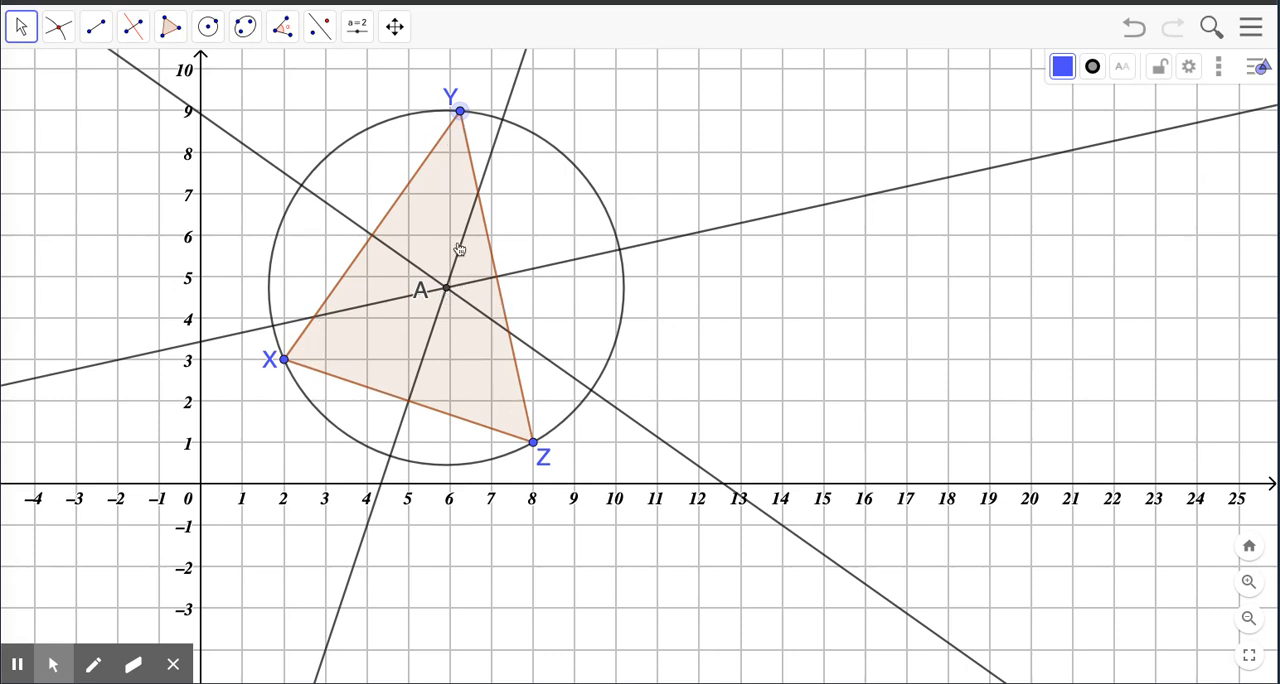